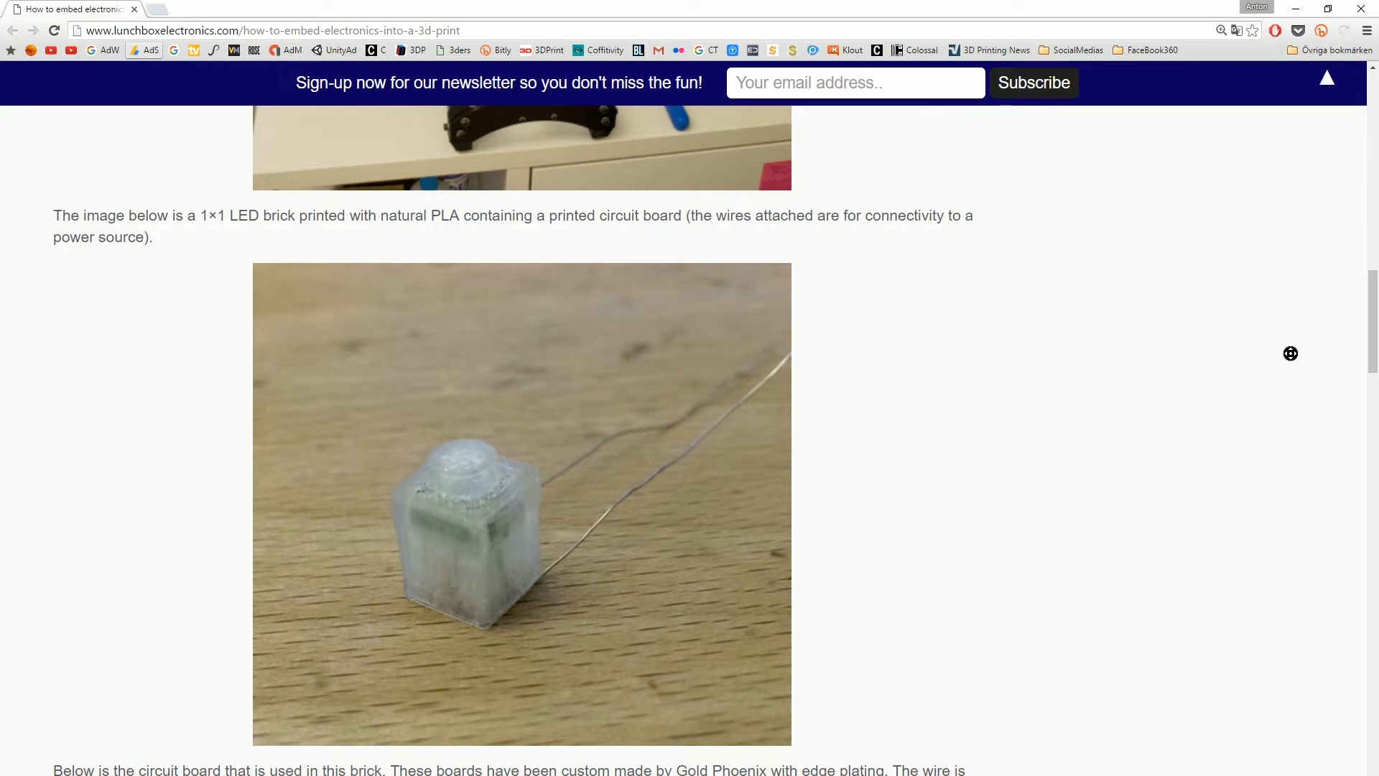
Scroll the lunchboxelectronics embedded-electronics article past the gcode pause section to its final photos.
scroll(down, 3)
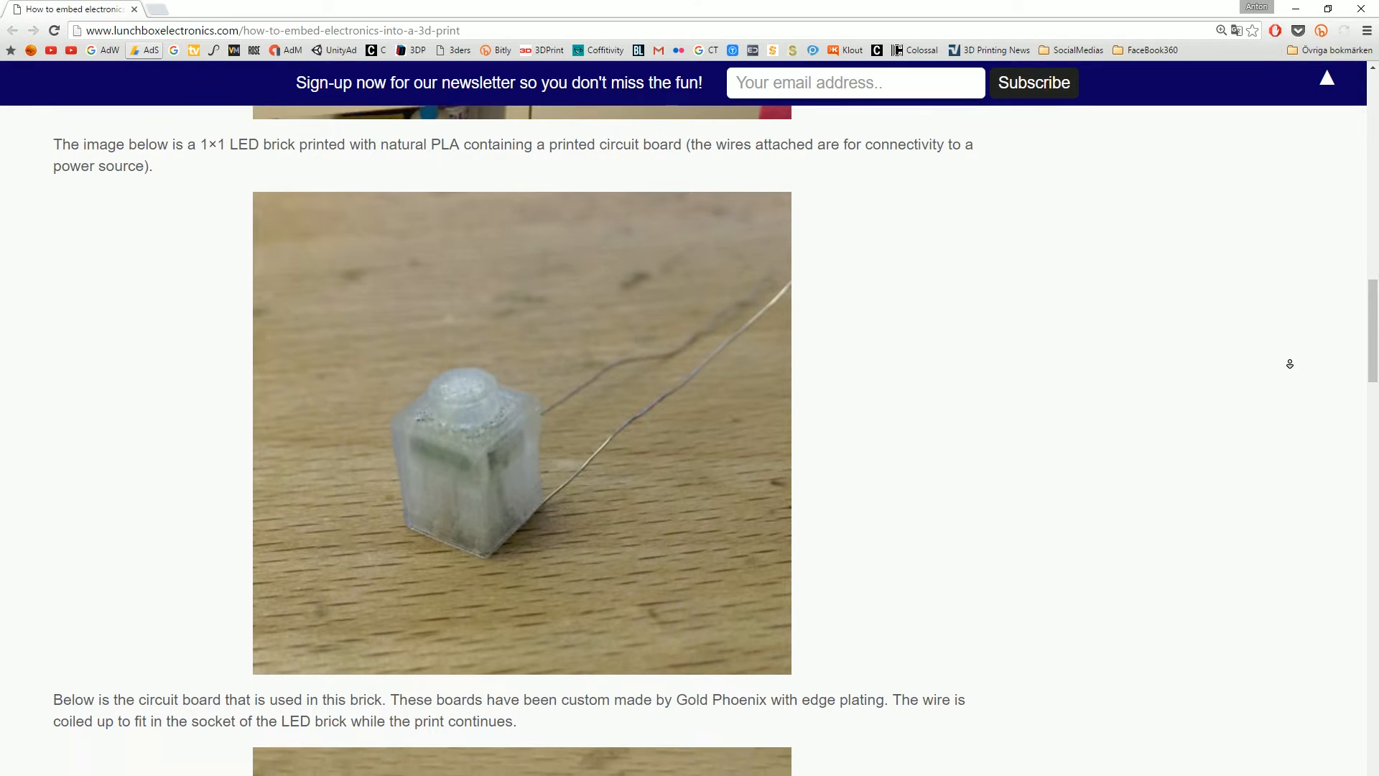
scroll(down, 3)
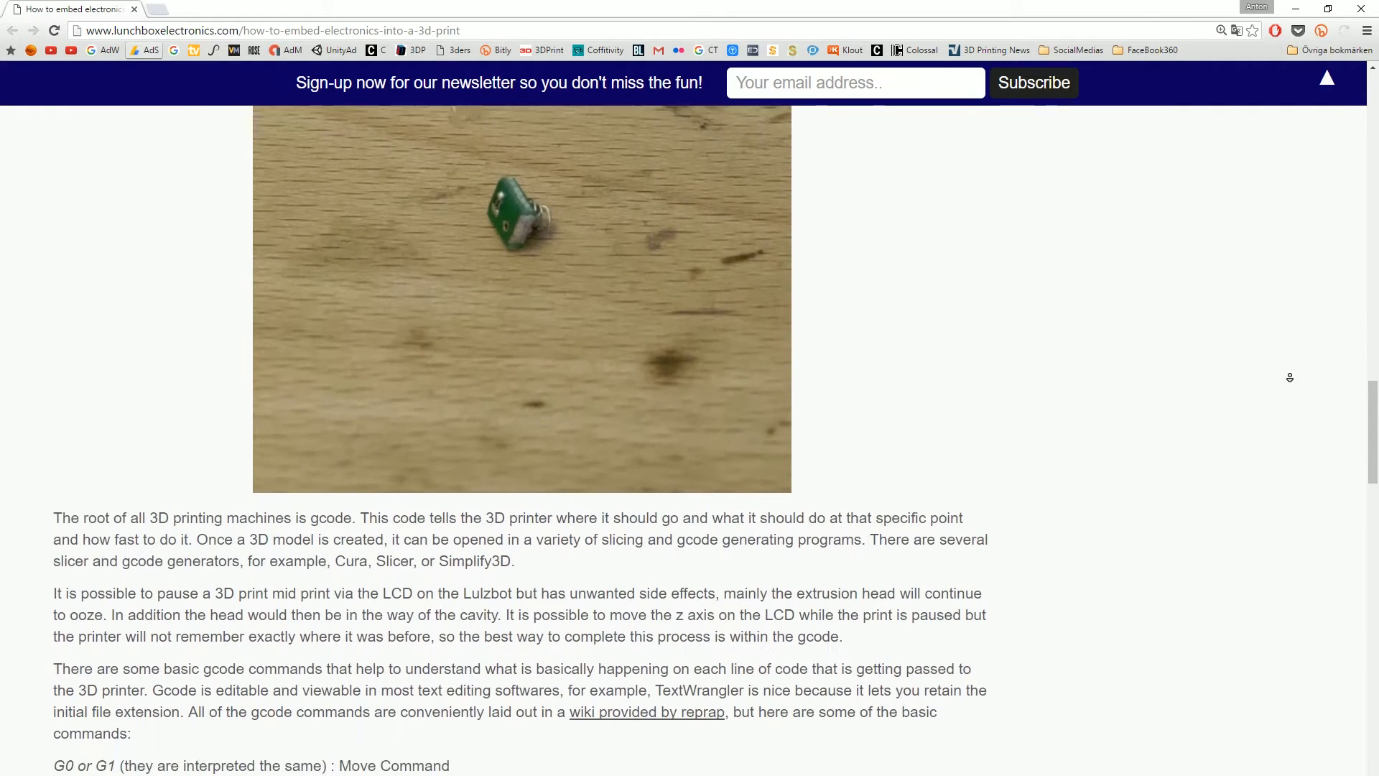
scroll(down, 3)
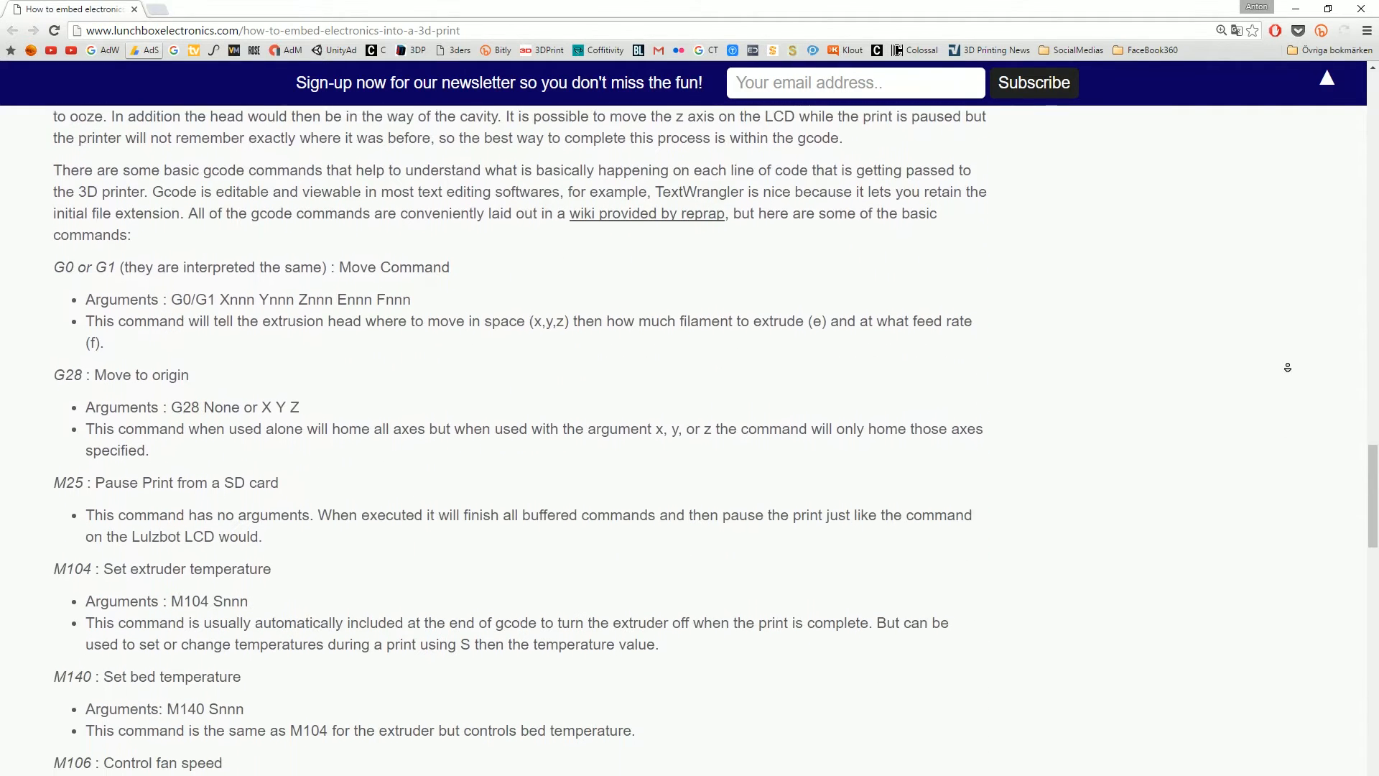
scroll(down, 3)
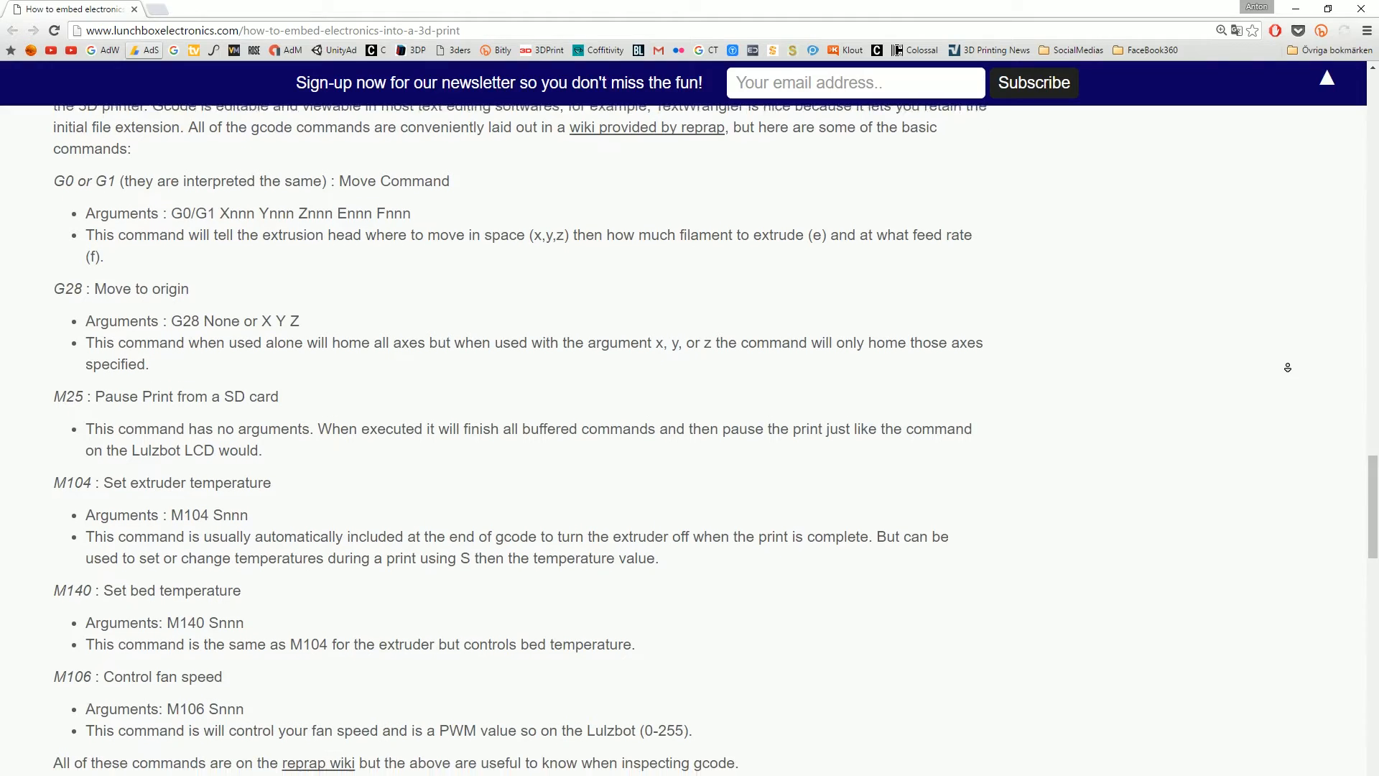
scroll(down, 3)
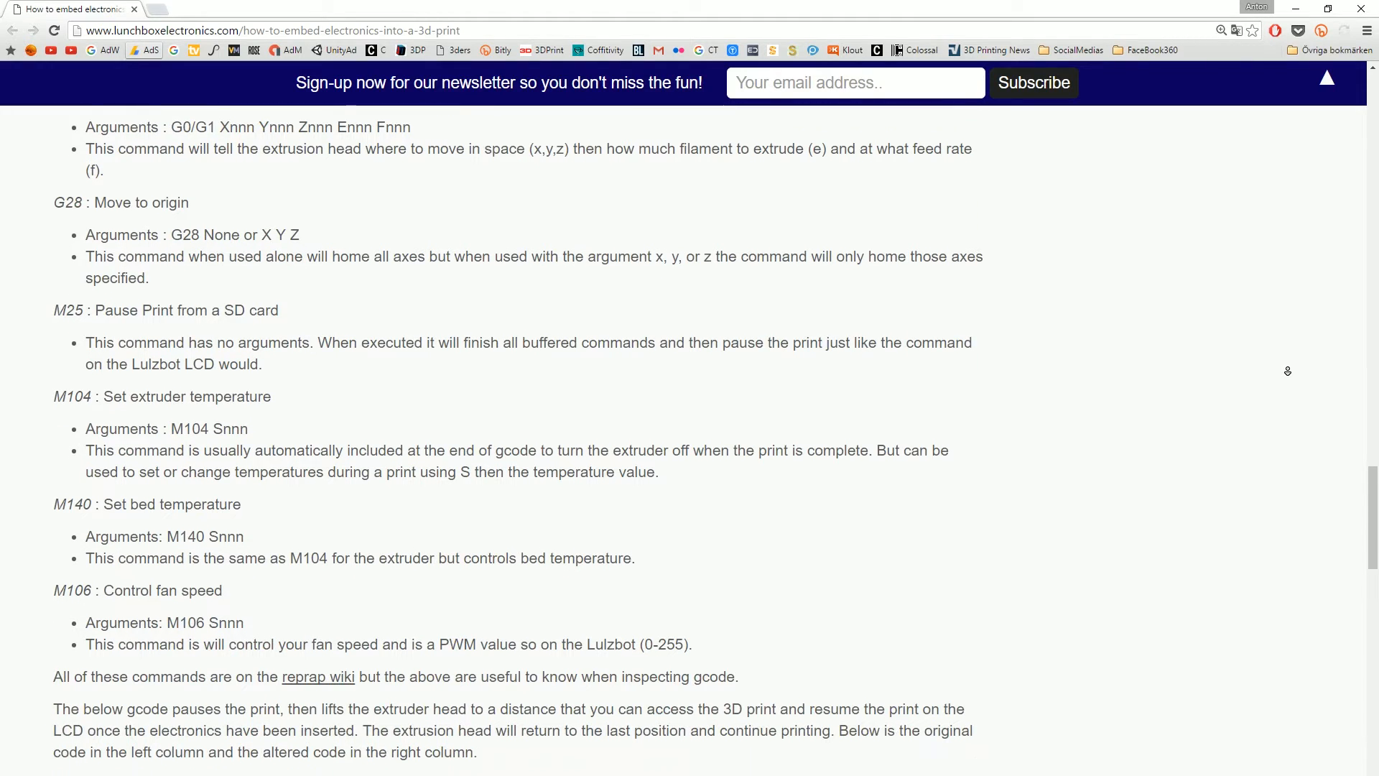
scroll(down, 3)
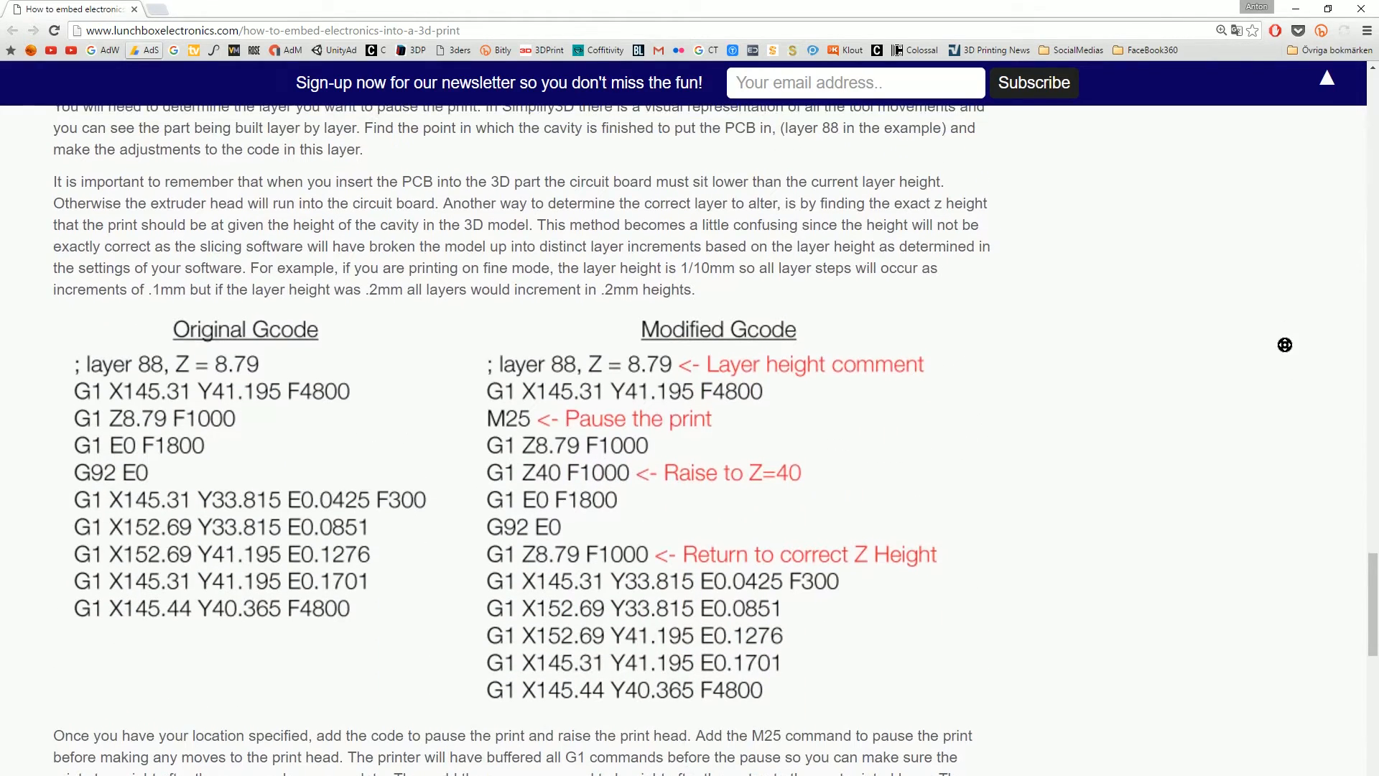
scroll(down, 3)
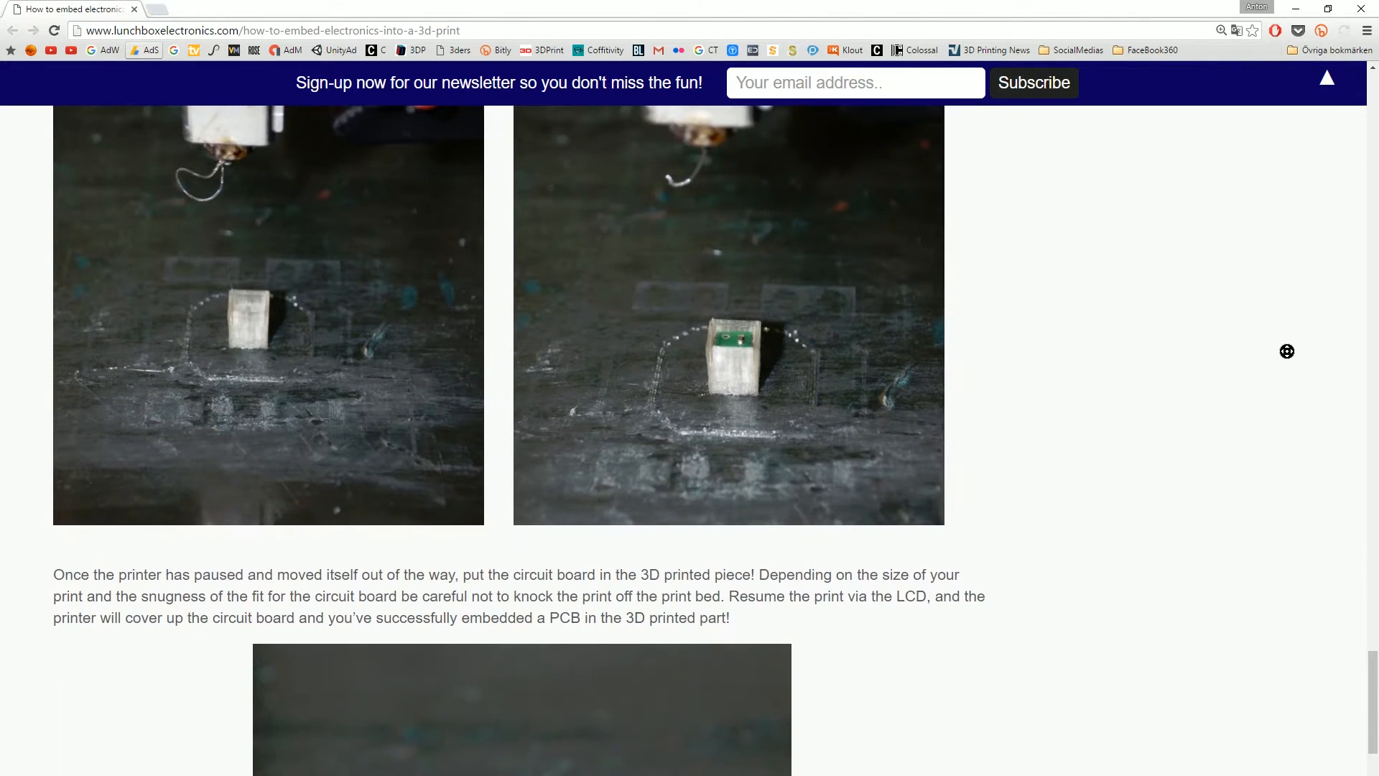
scroll(down, 3)
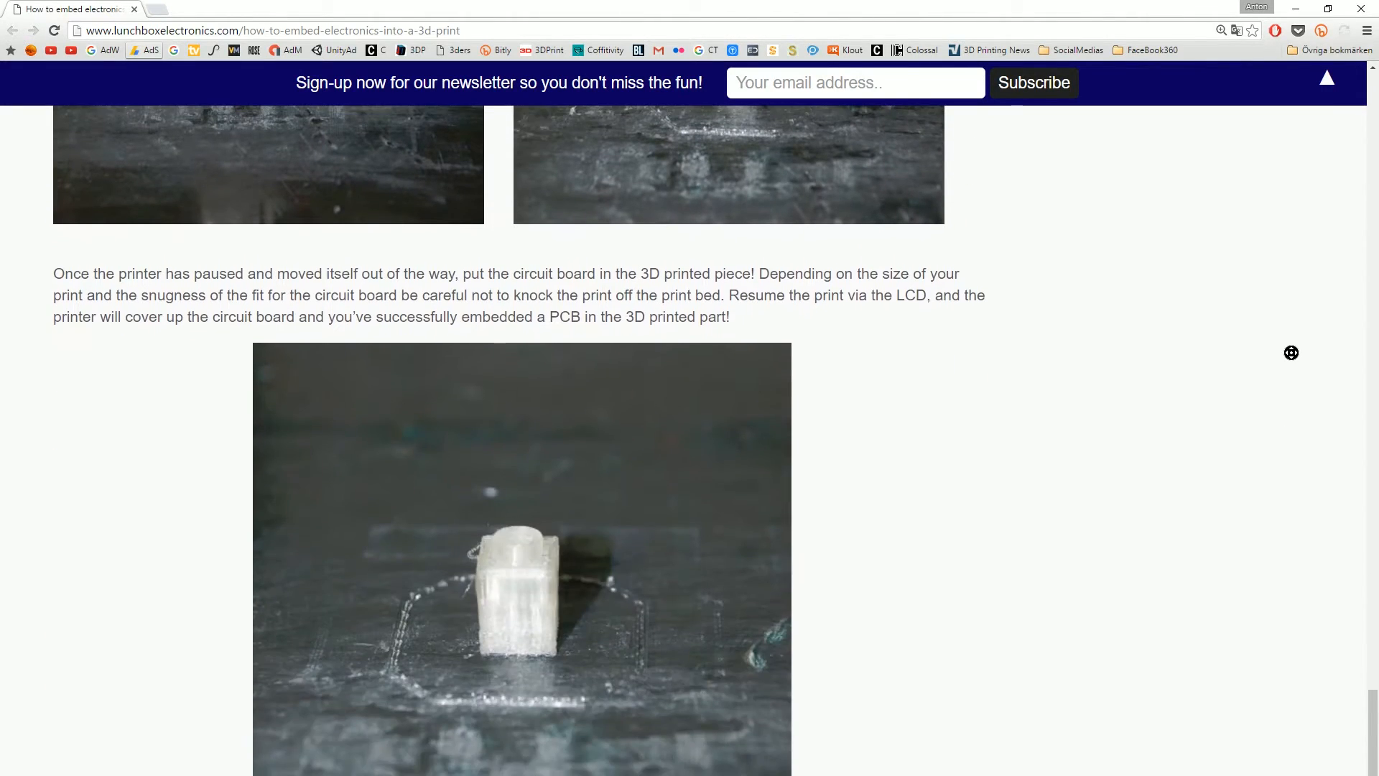
Switch to the Instructables tab with the magnetic 3D printed projects tutorial.
click(211, 9)
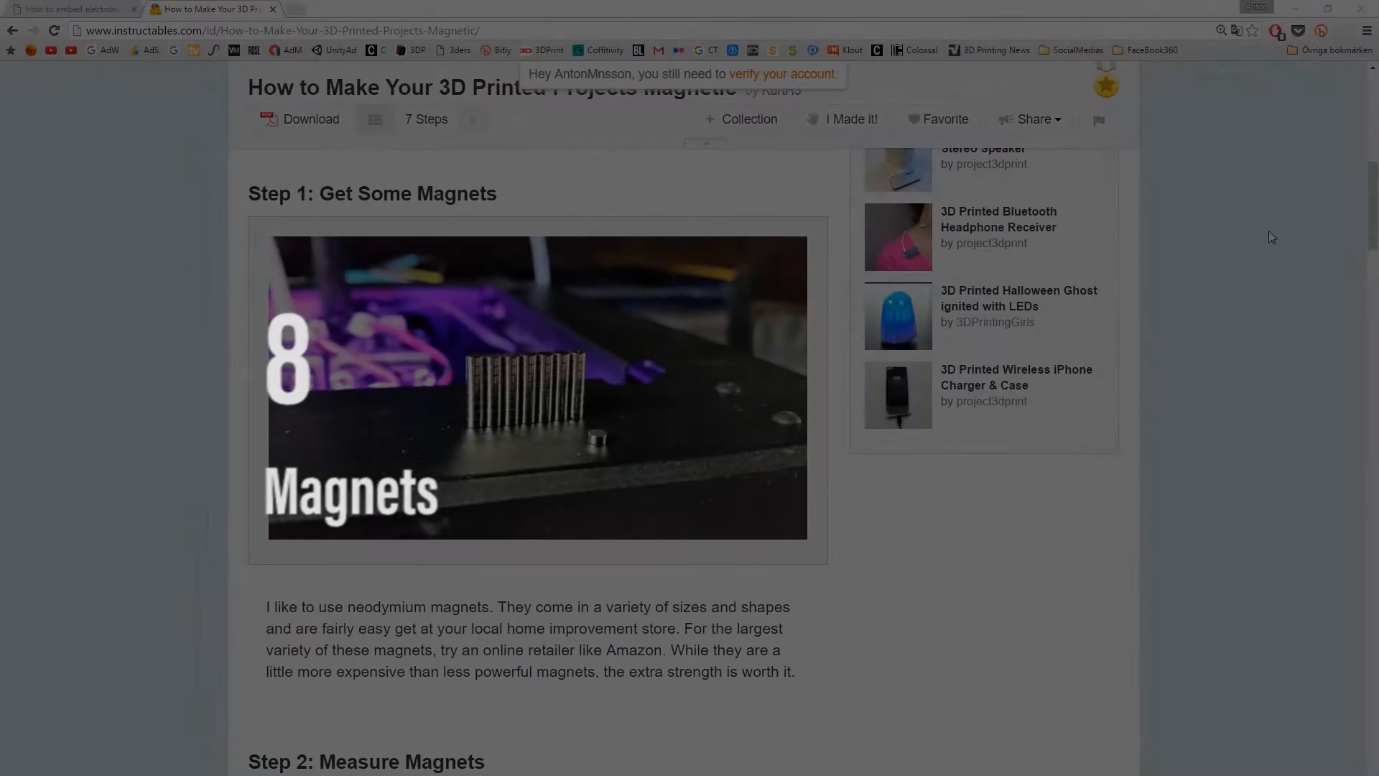
Scroll the magnetic 3D prints tutorial from Step 1 down to Step 7, Enjoy Magnetic 3D Printed Project.
scroll(down, 3)
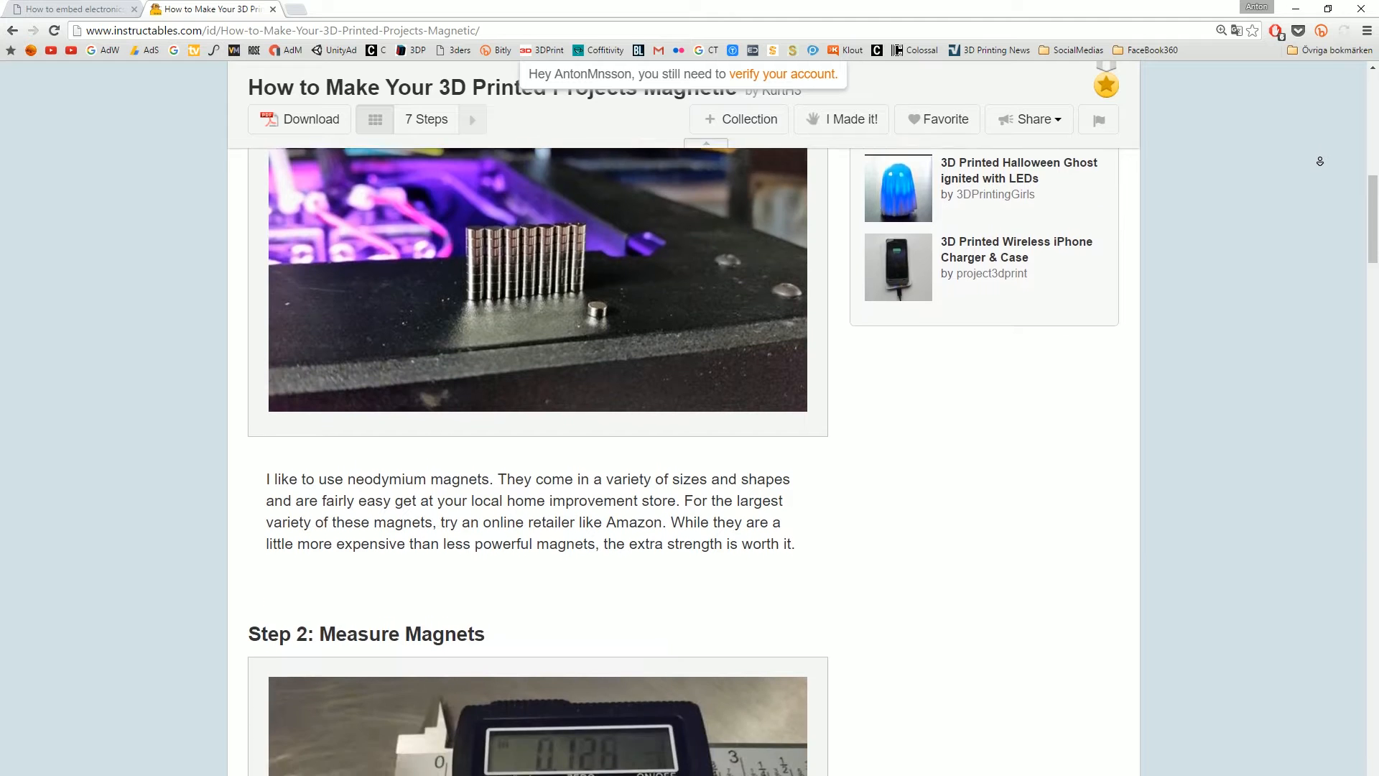
scroll(down, 3)
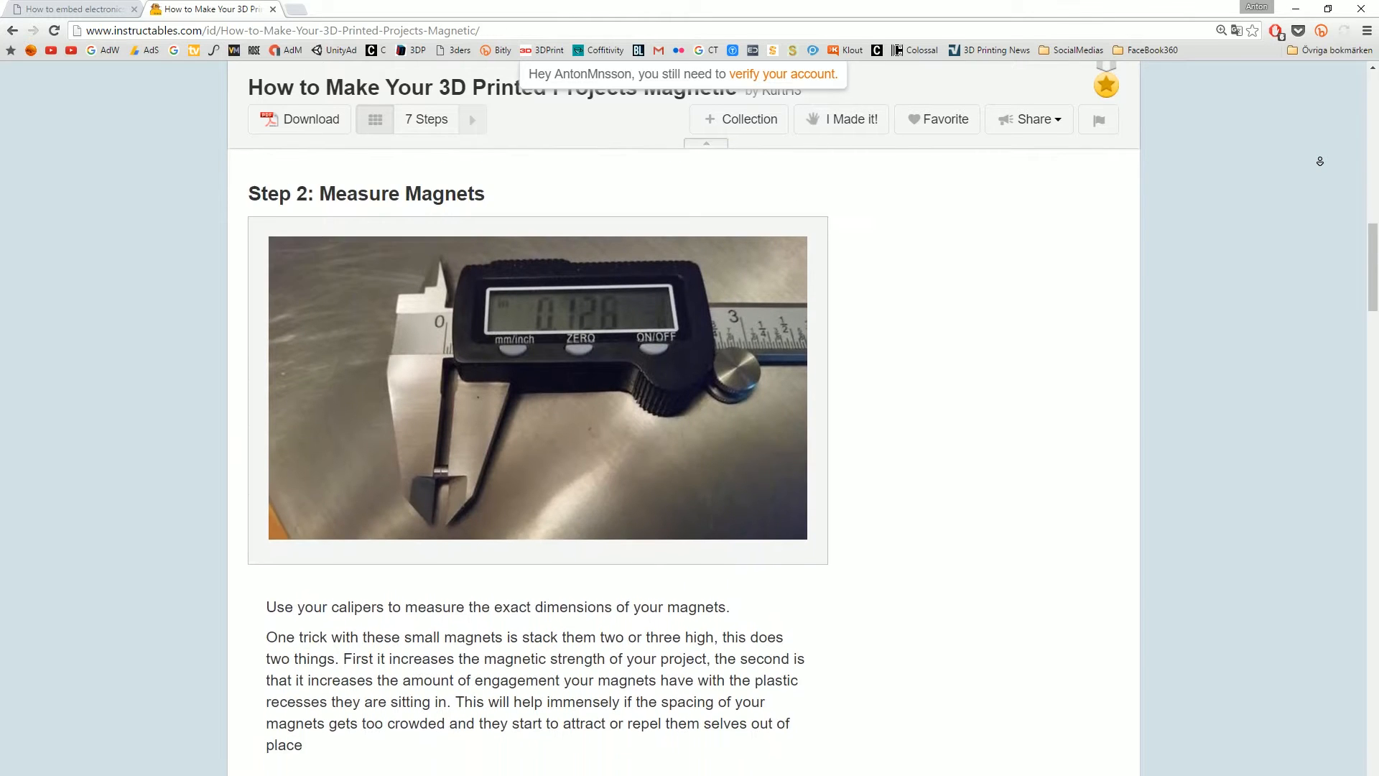
scroll(down, 3)
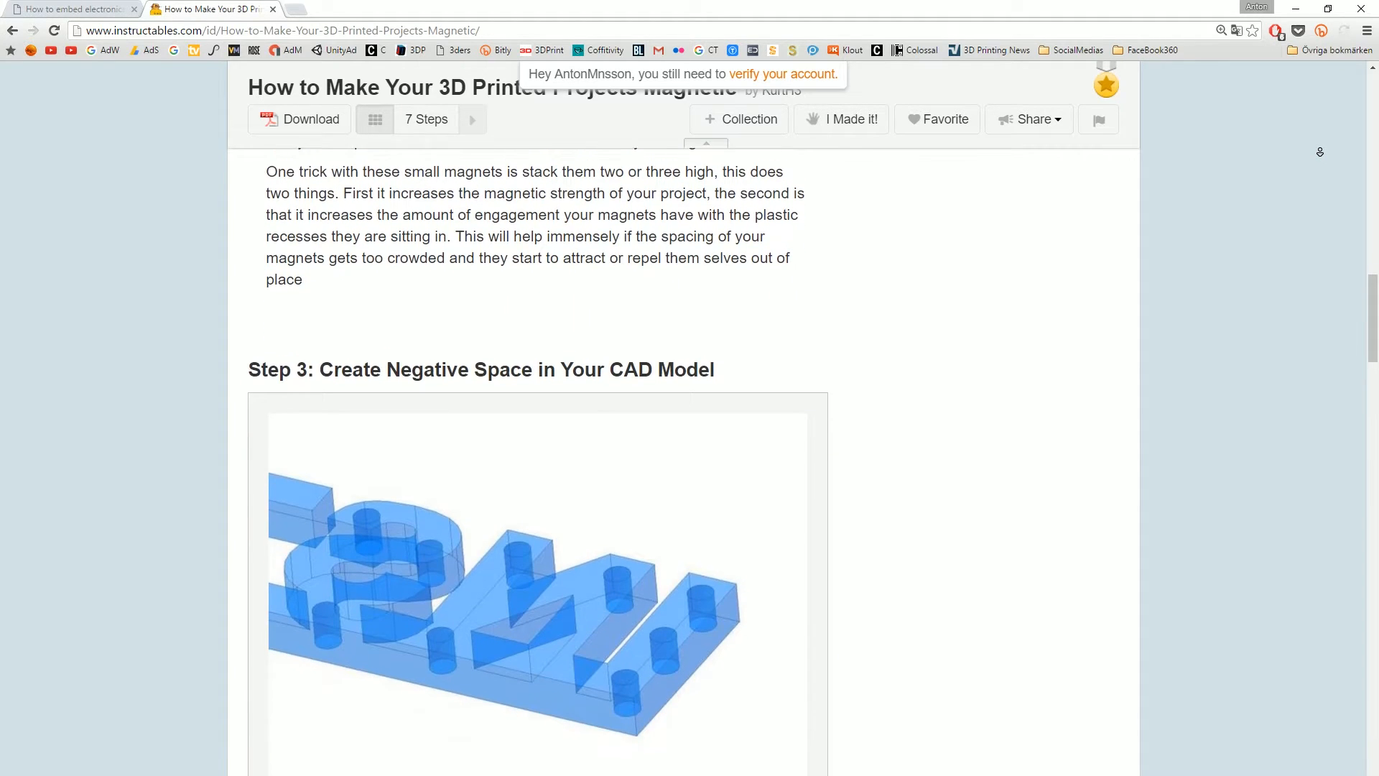
scroll(down, 3)
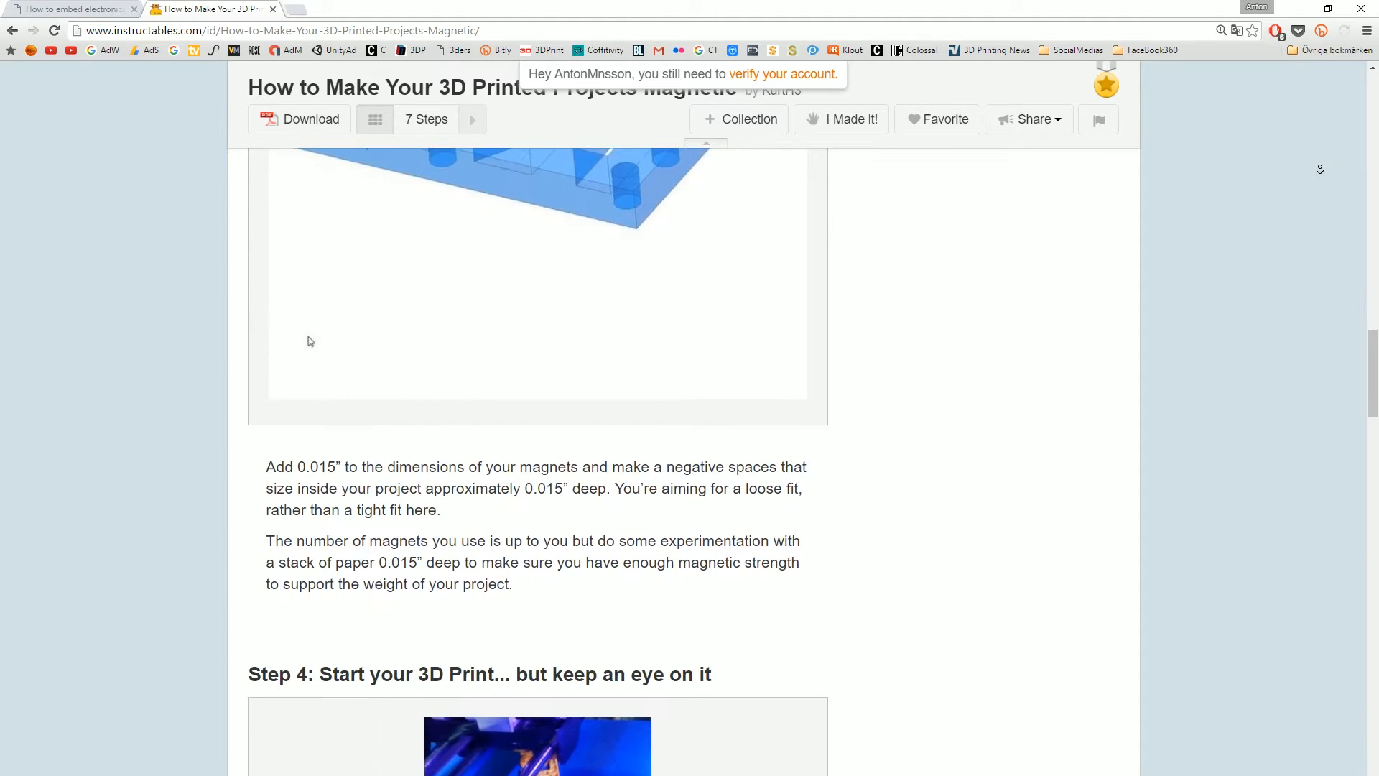
scroll(down, 3)
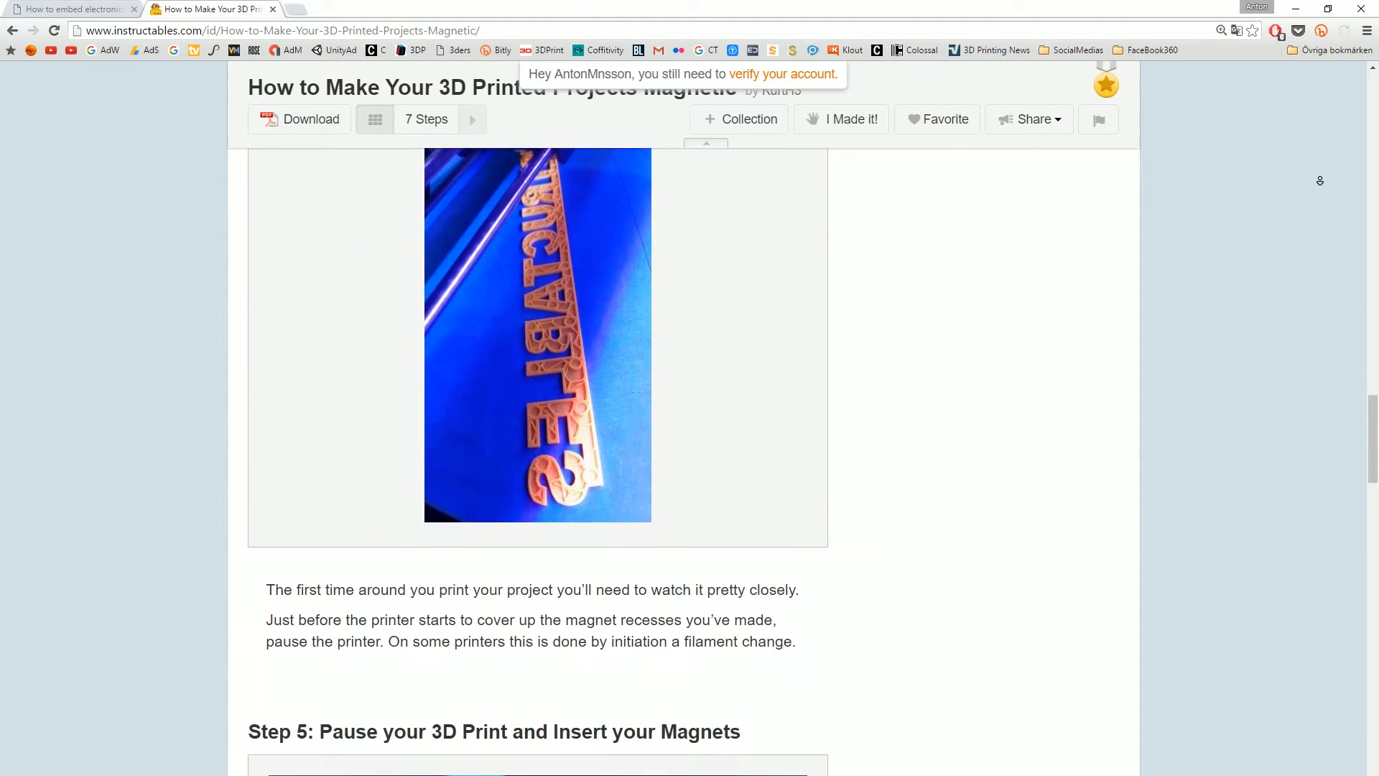
scroll(down, 3)
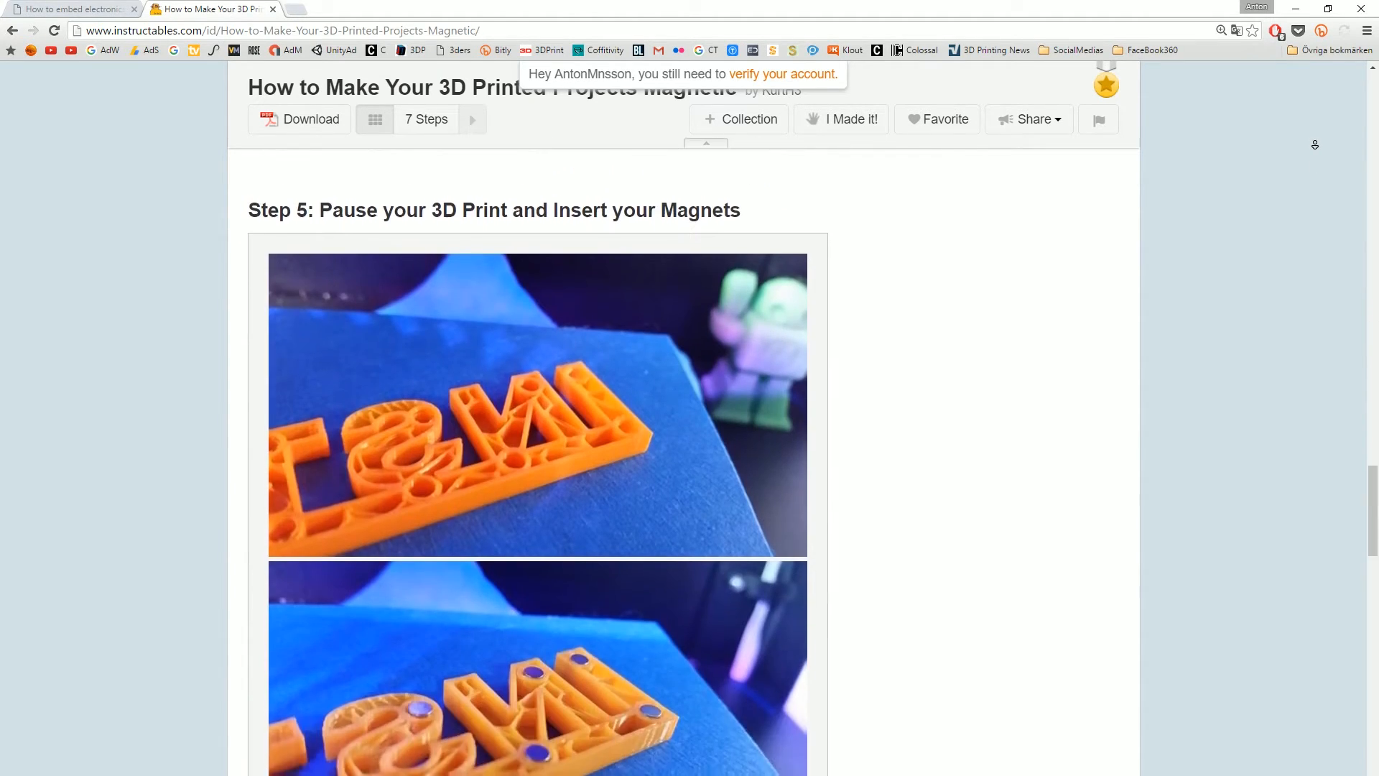
scroll(down, 3)
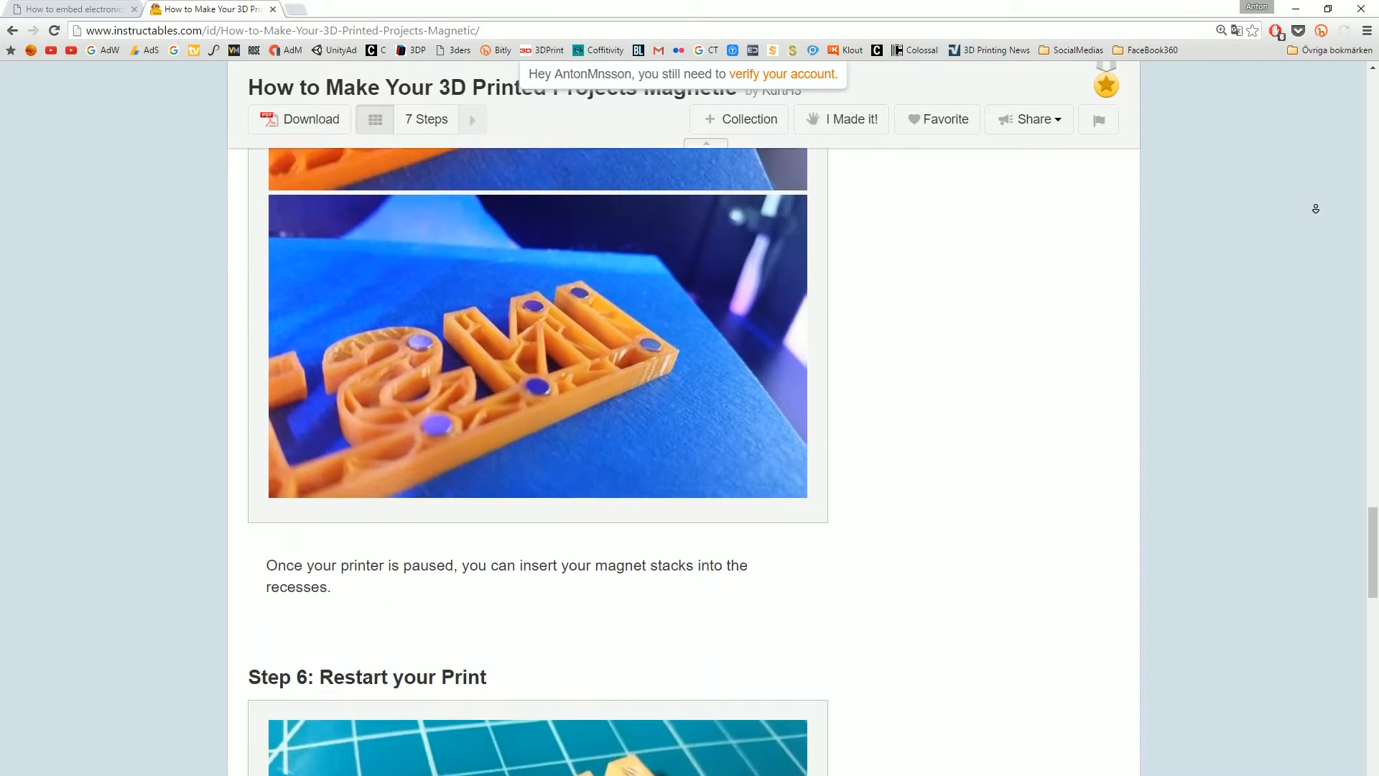
scroll(down, 3)
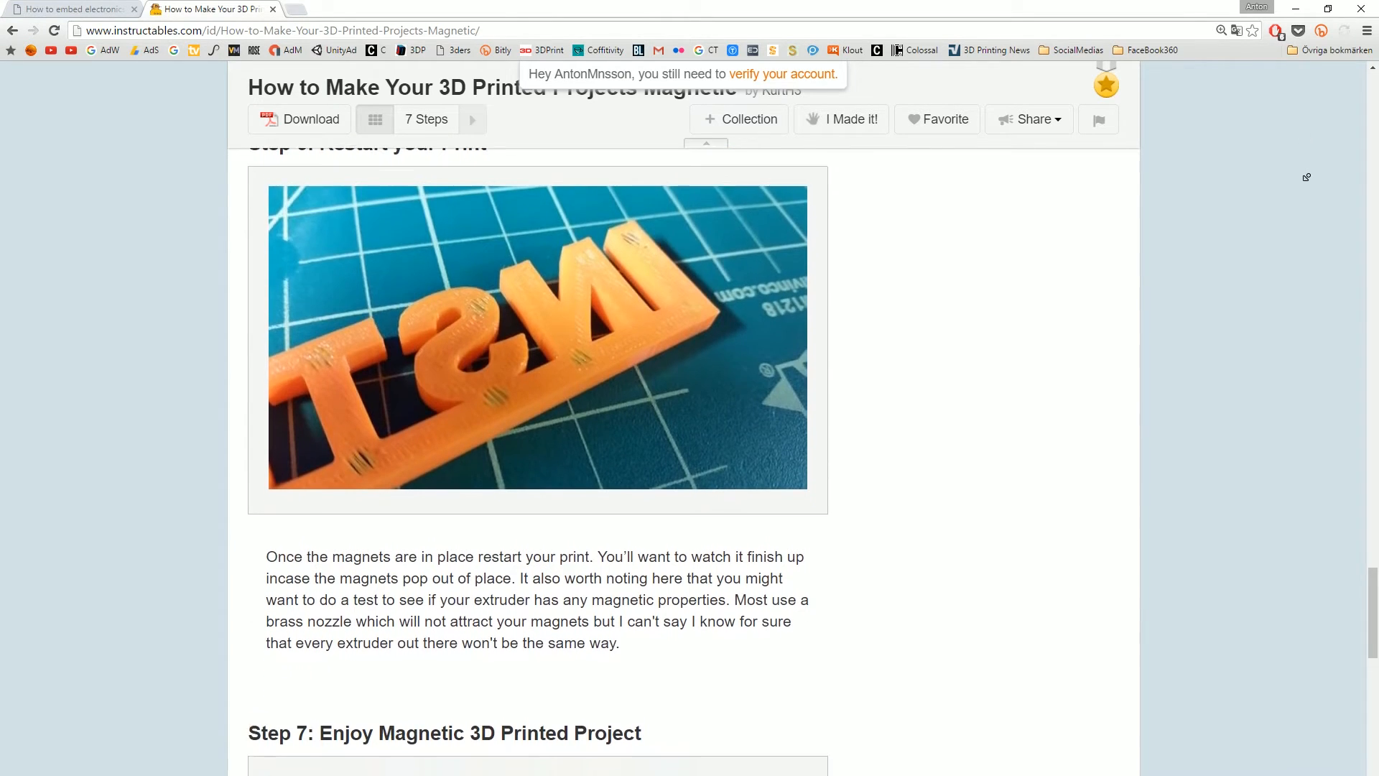
scroll(down, 3)
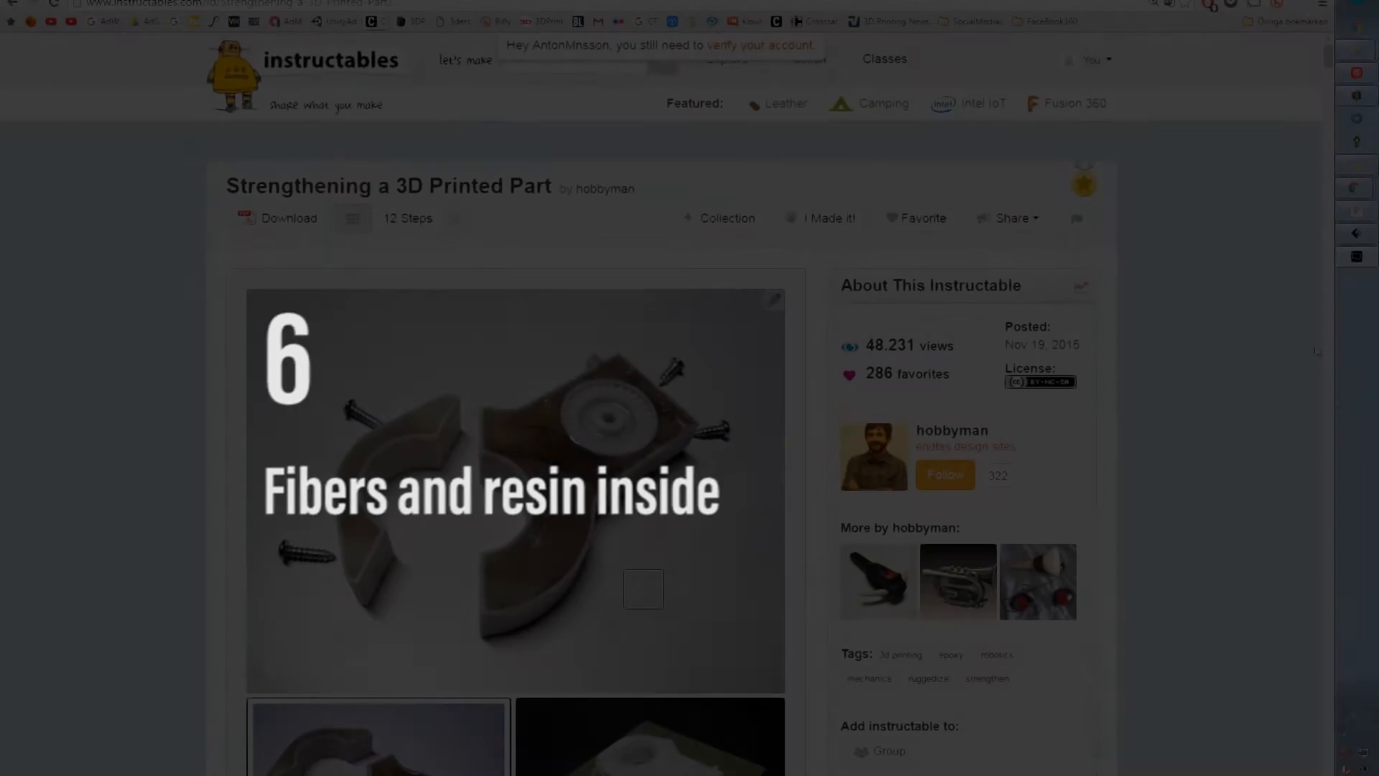
Scroll the Strengthening a 3D Printed Part guide through the epoxy and fiberglass steps to Step 7.
scroll(down, 3)
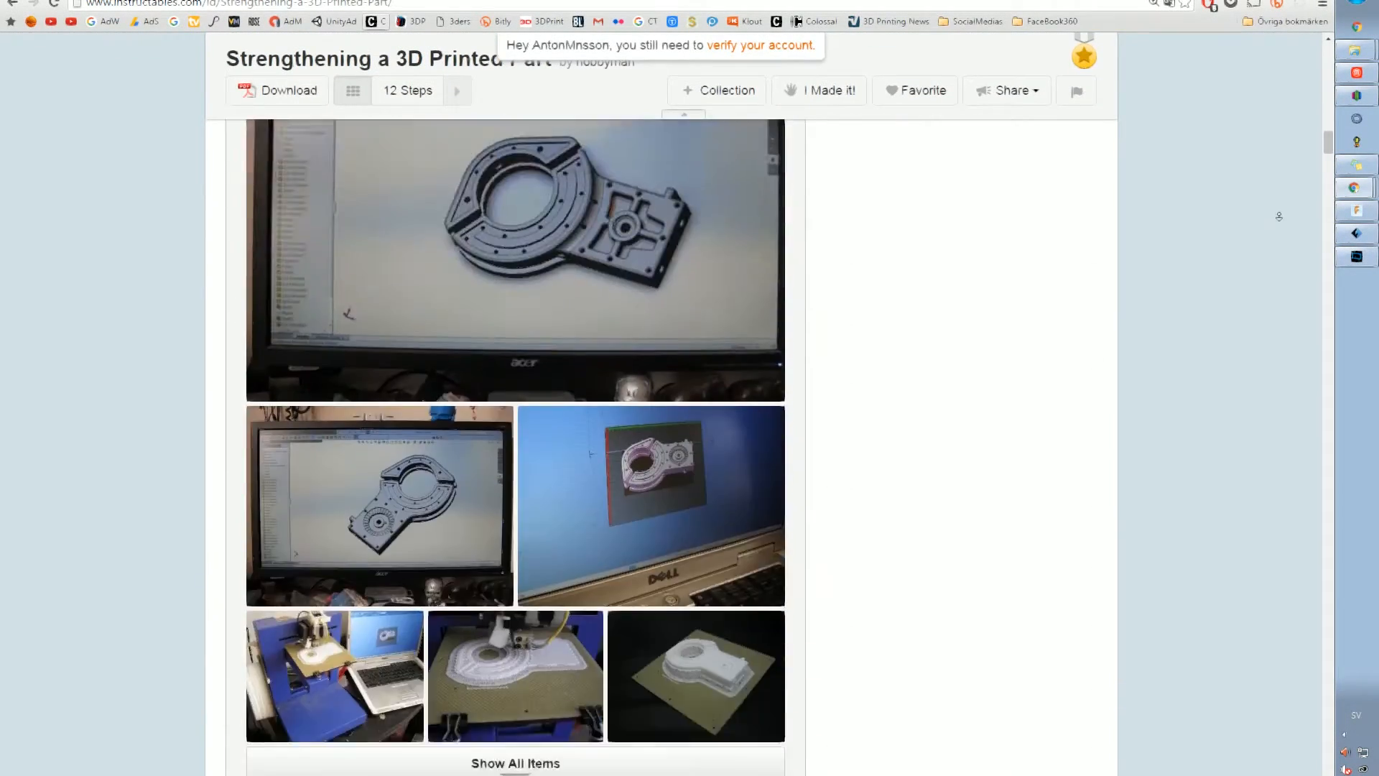
scroll(down, 3)
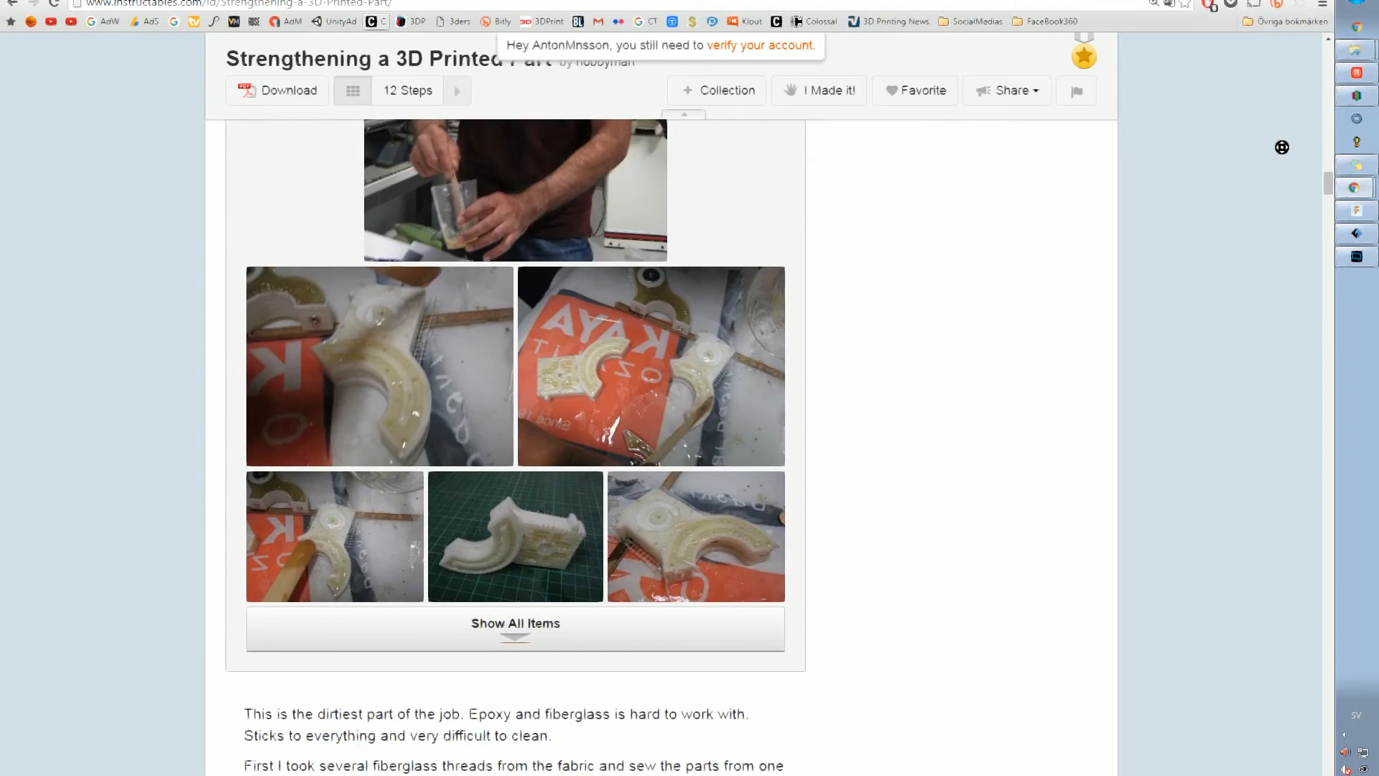
scroll(down, 3)
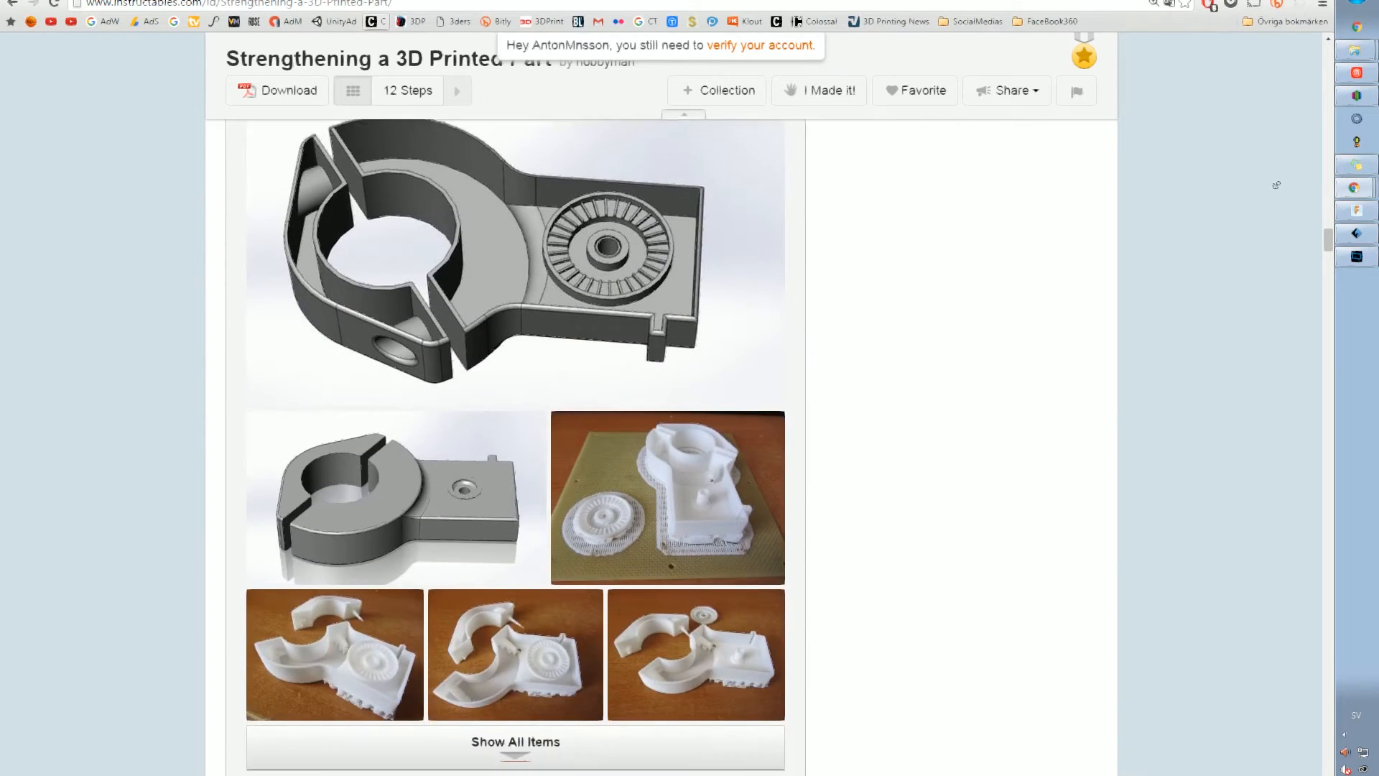
scroll(down, 3)
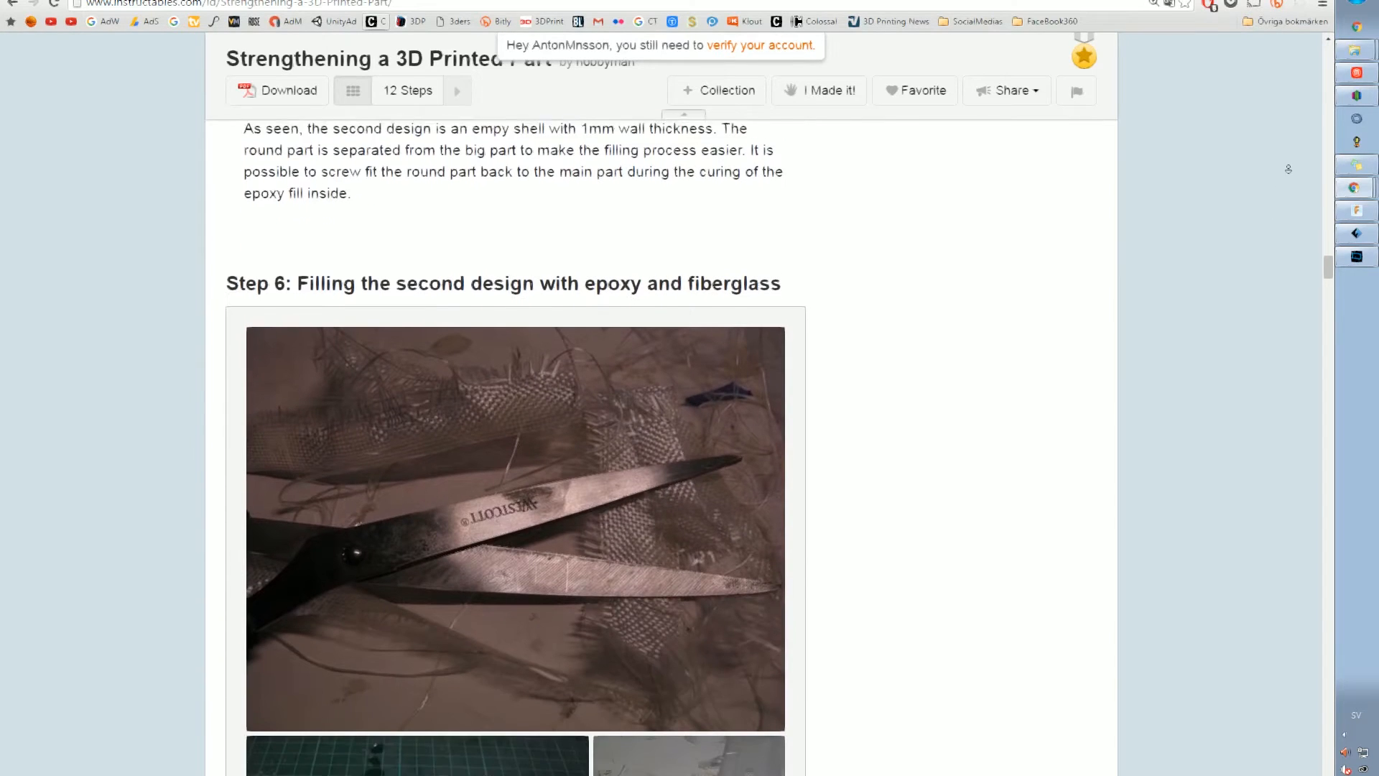
scroll(down, 3)
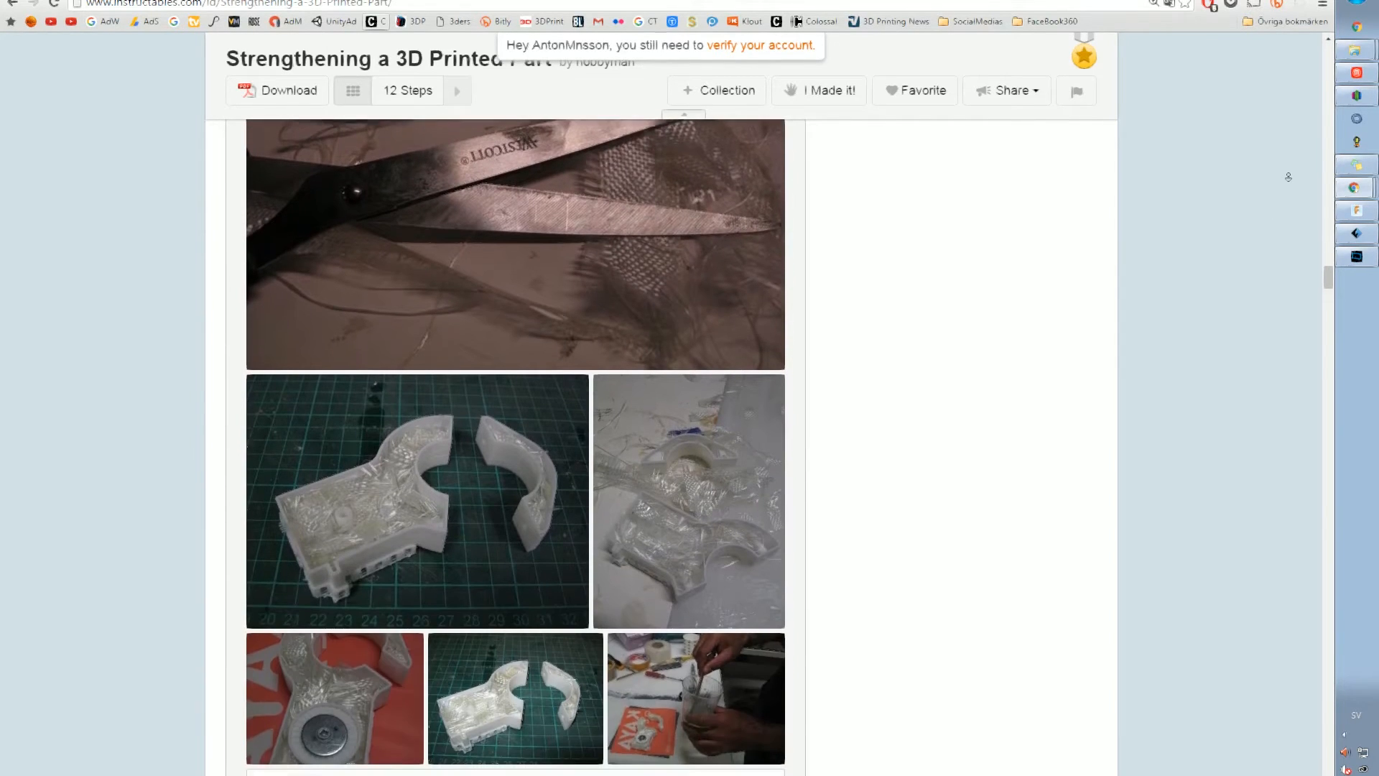
scroll(down, 3)
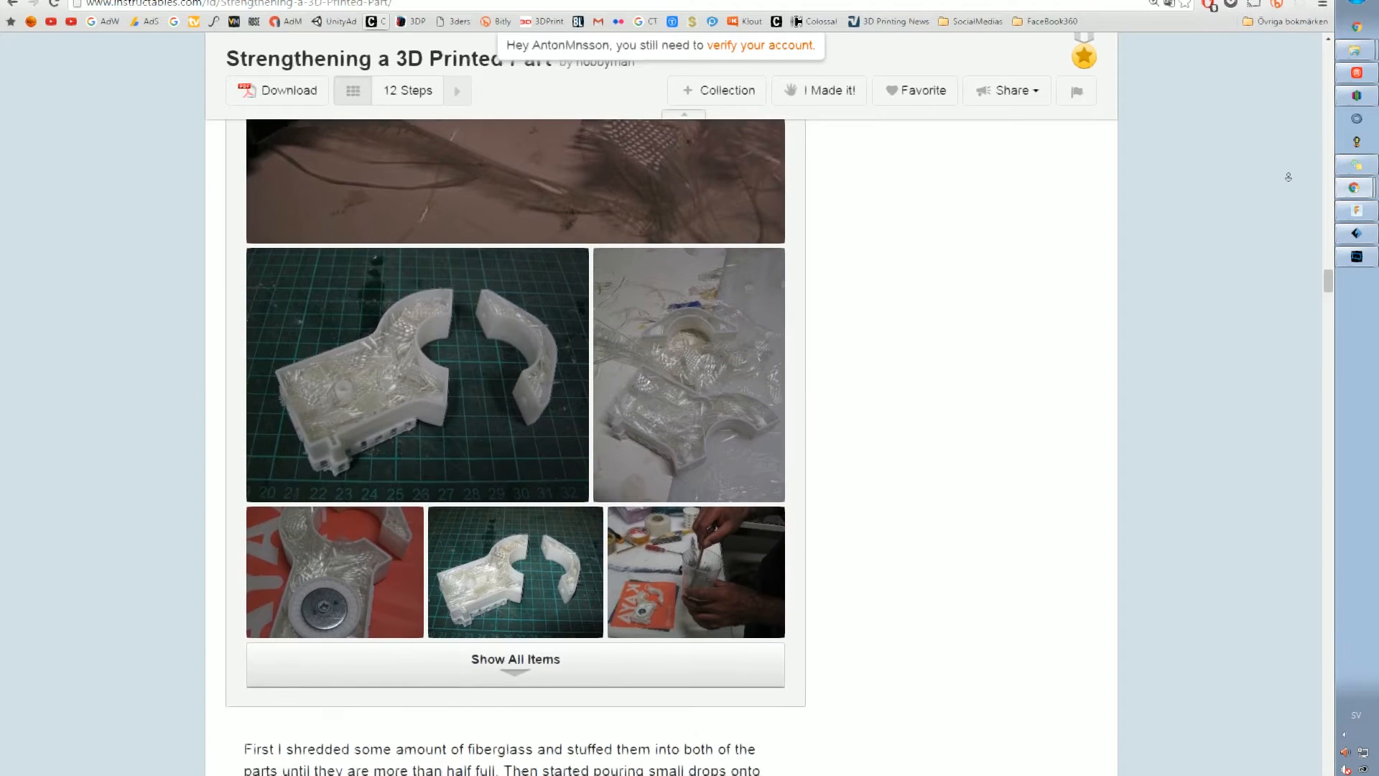
scroll(down, 3)
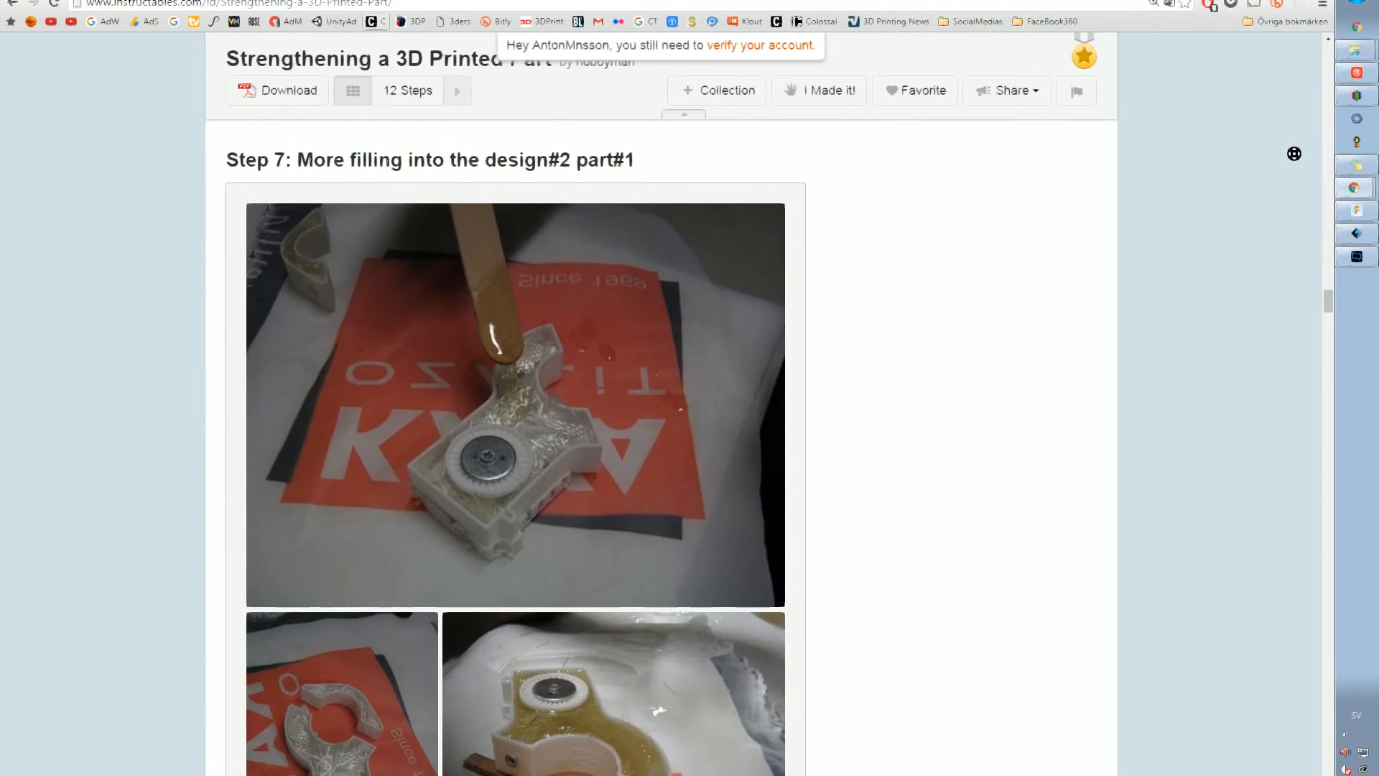
scroll(down, 3)
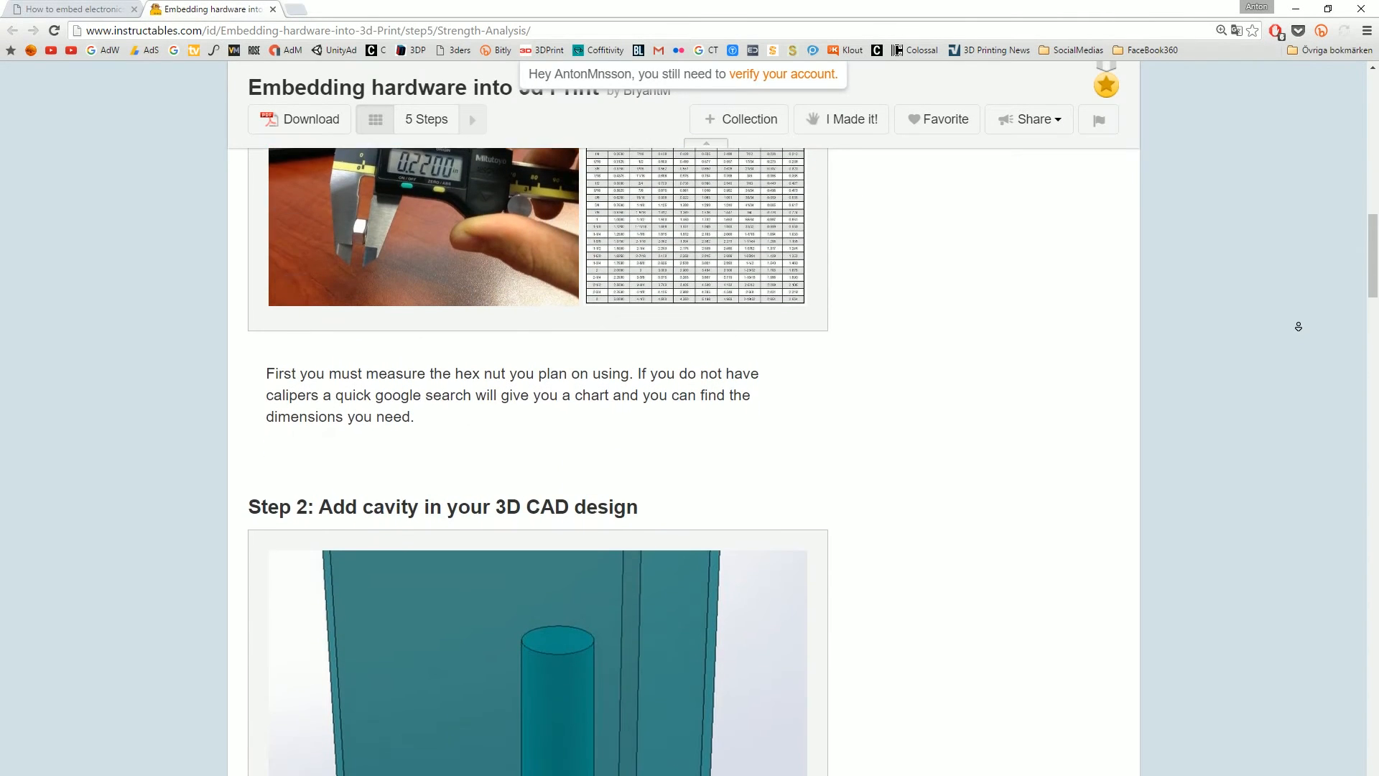
Scroll the Embedding hardware into 3d Print guide past Step 4: Complete to Step 5: Strength Analysis.
scroll(down, 3)
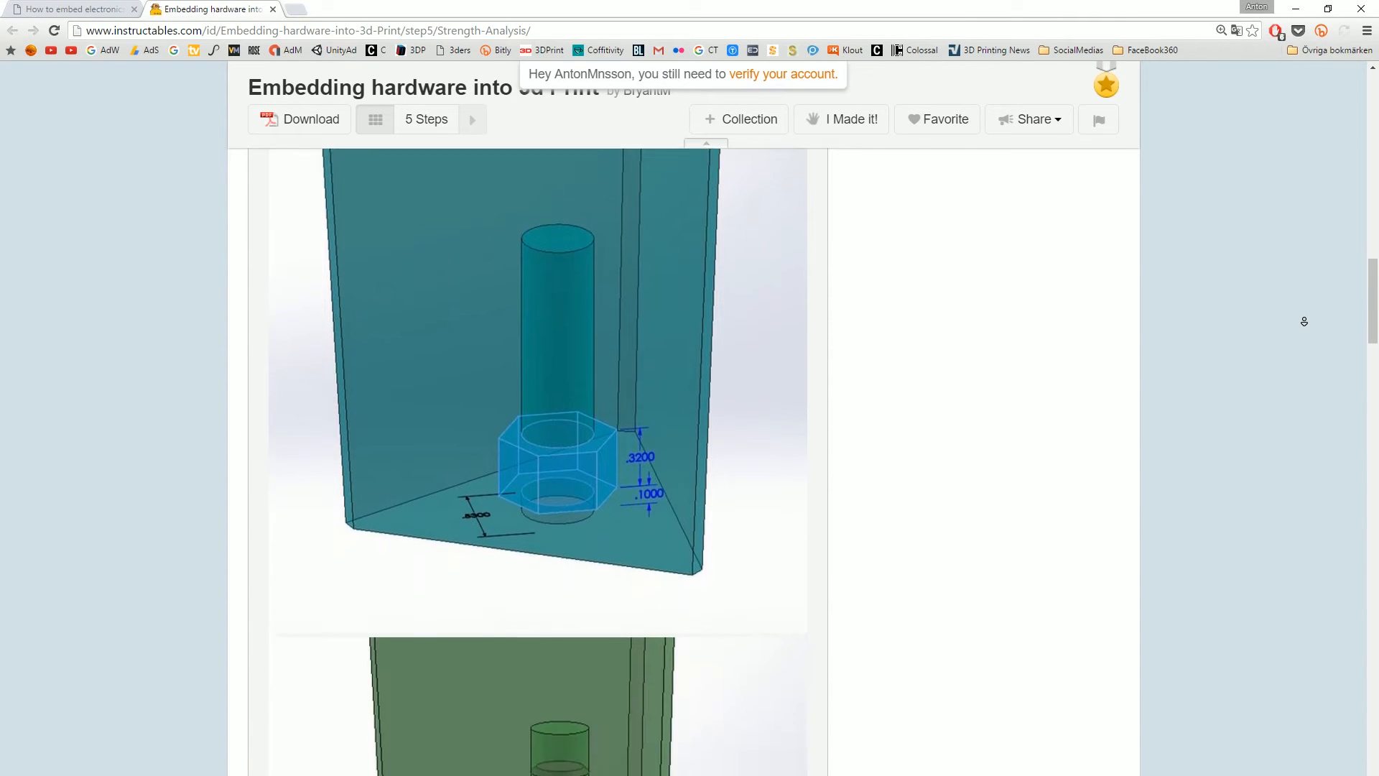
scroll(down, 3)
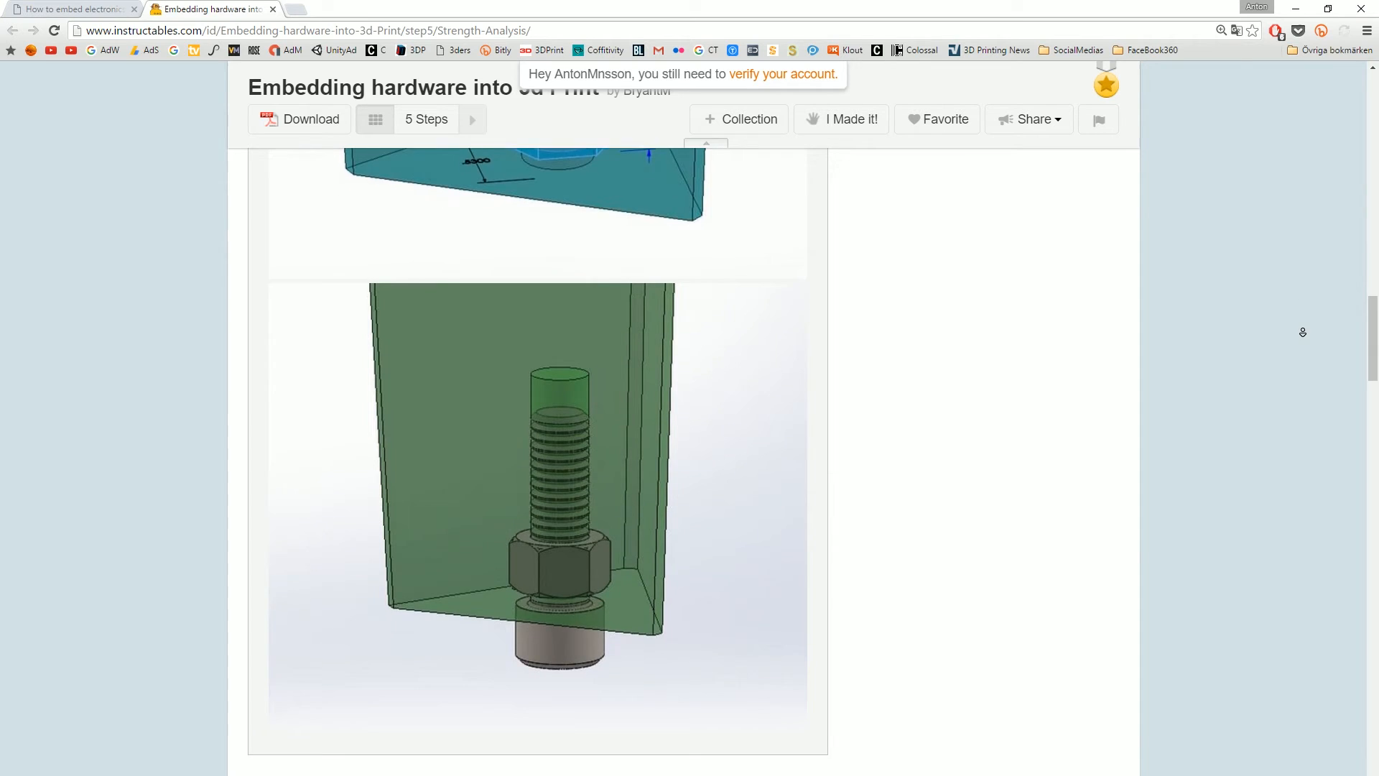
scroll(down, 3)
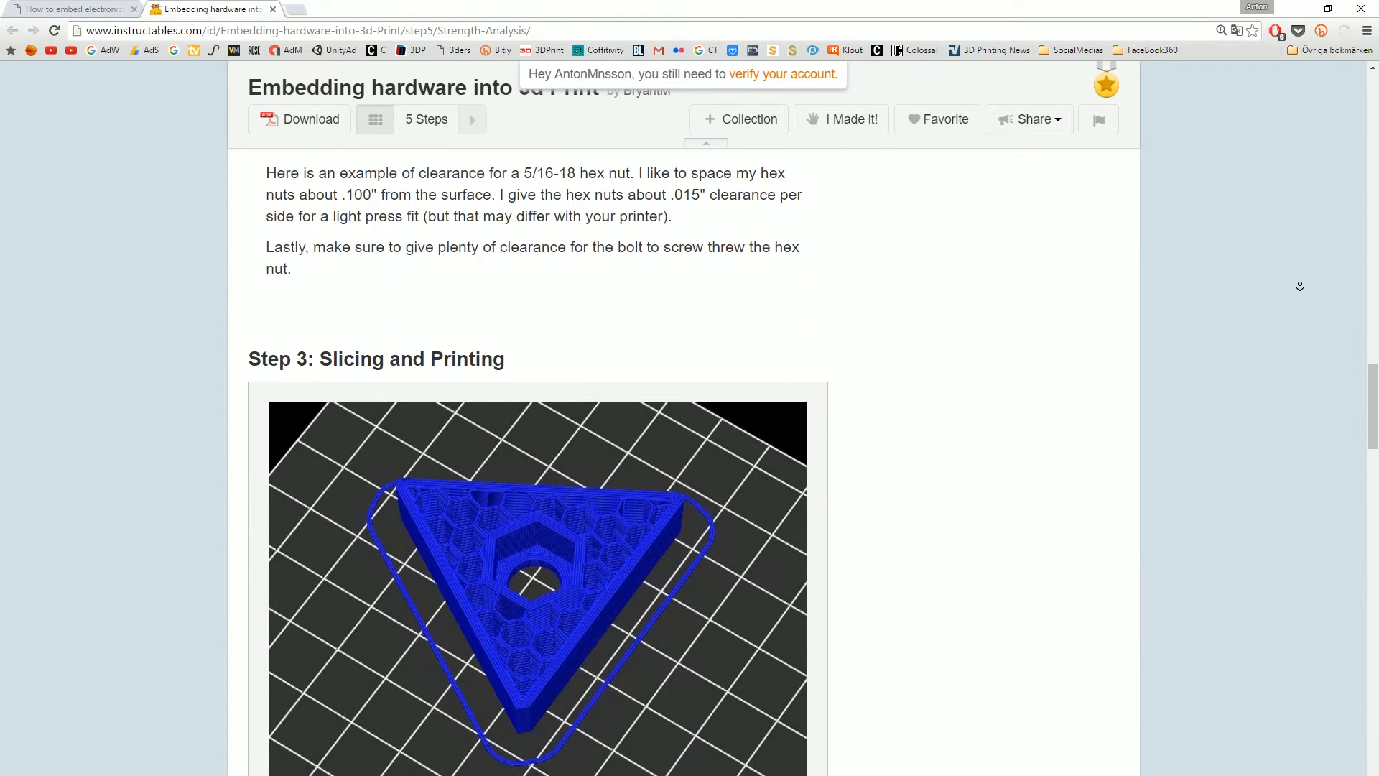
scroll(down, 3)
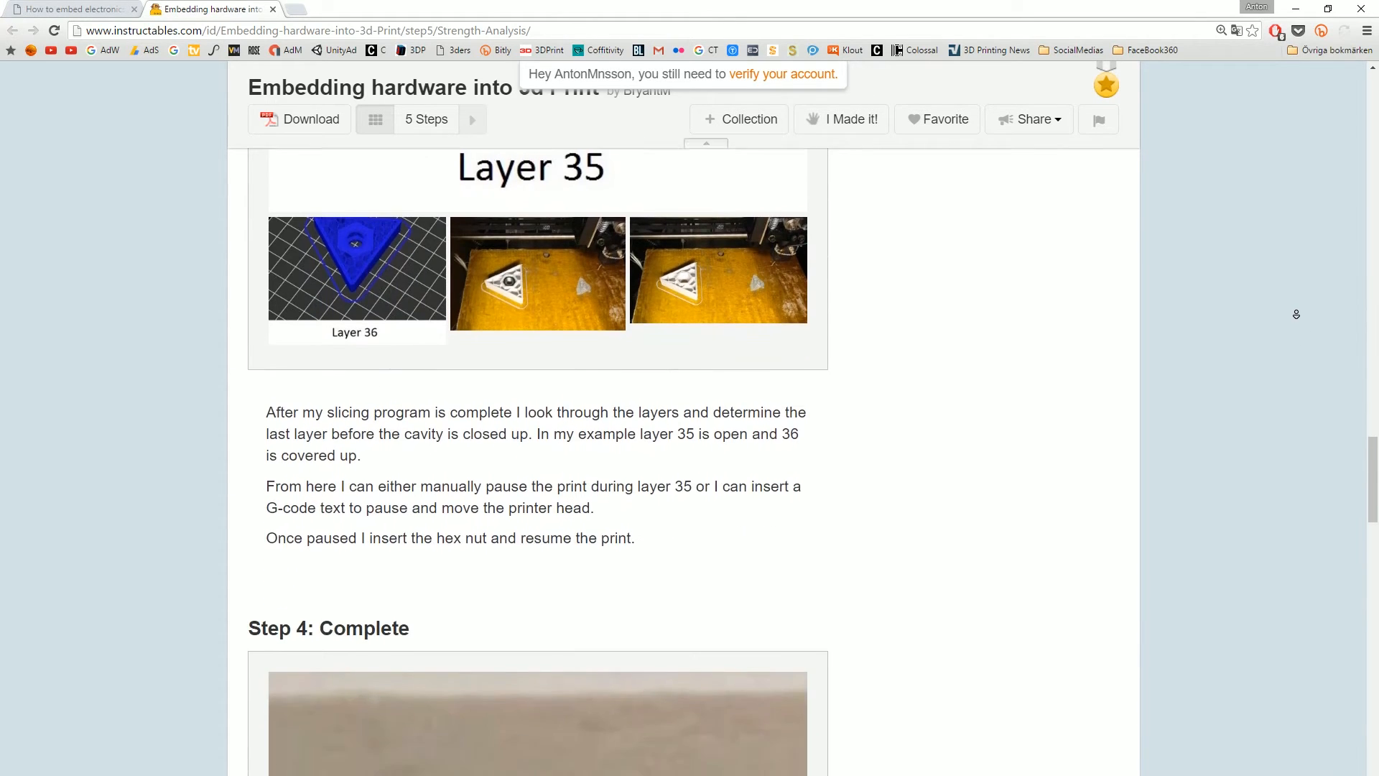
scroll(down, 3)
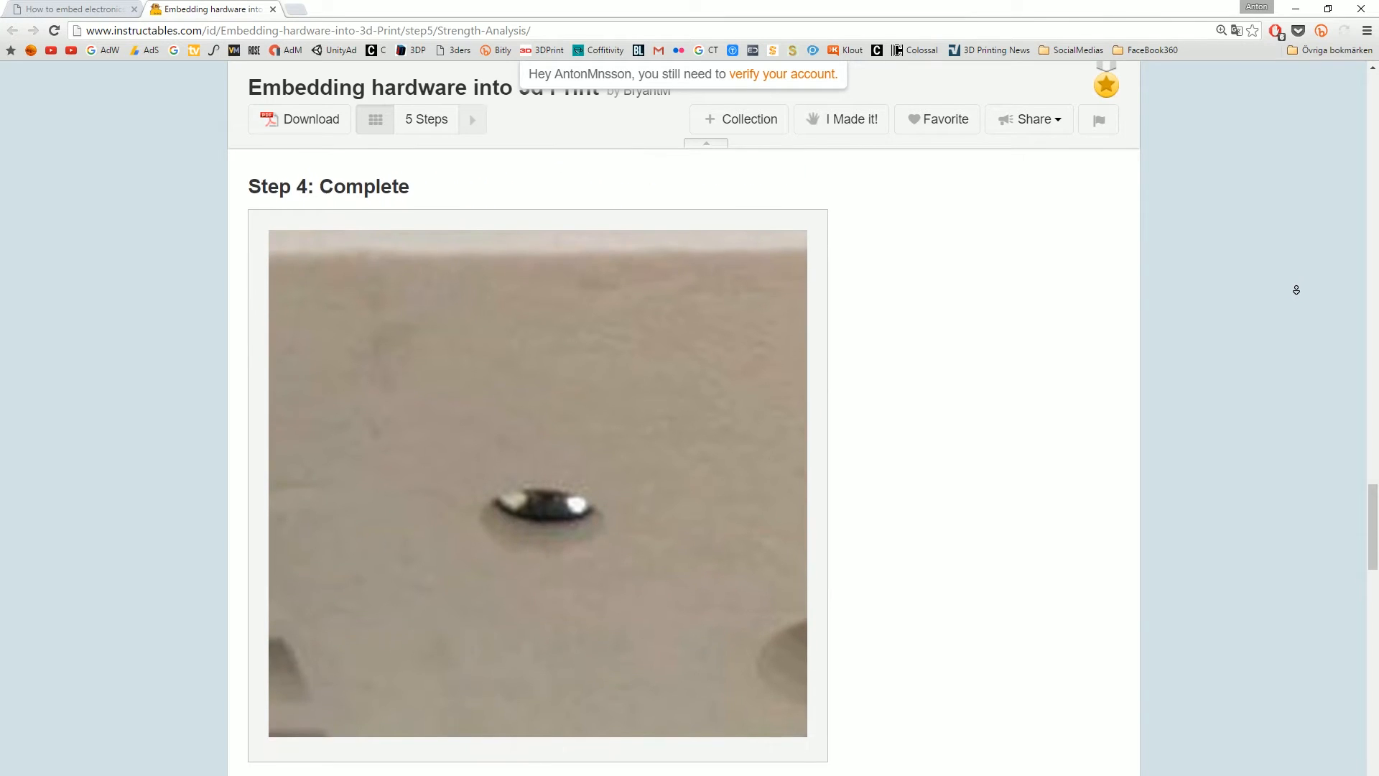
scroll(down, 3)
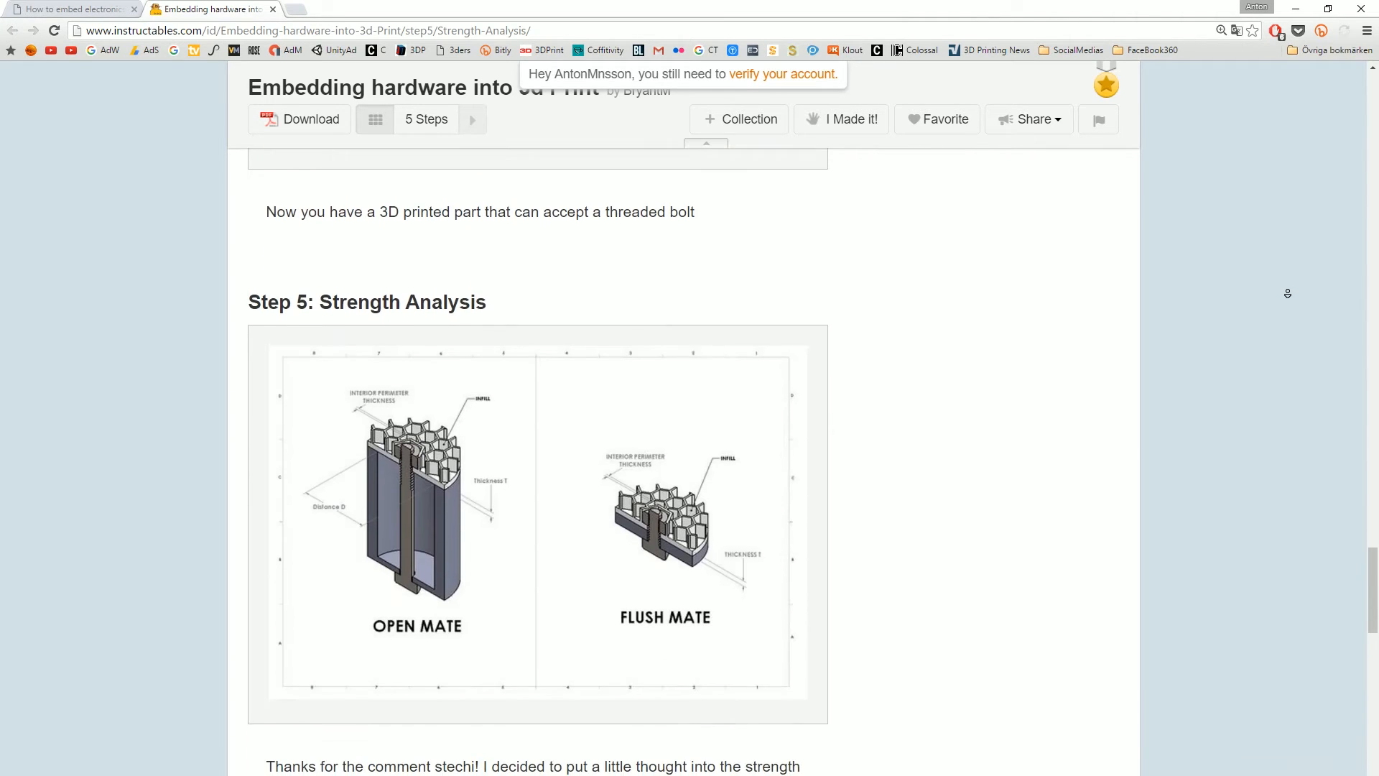
scroll(down, 3)
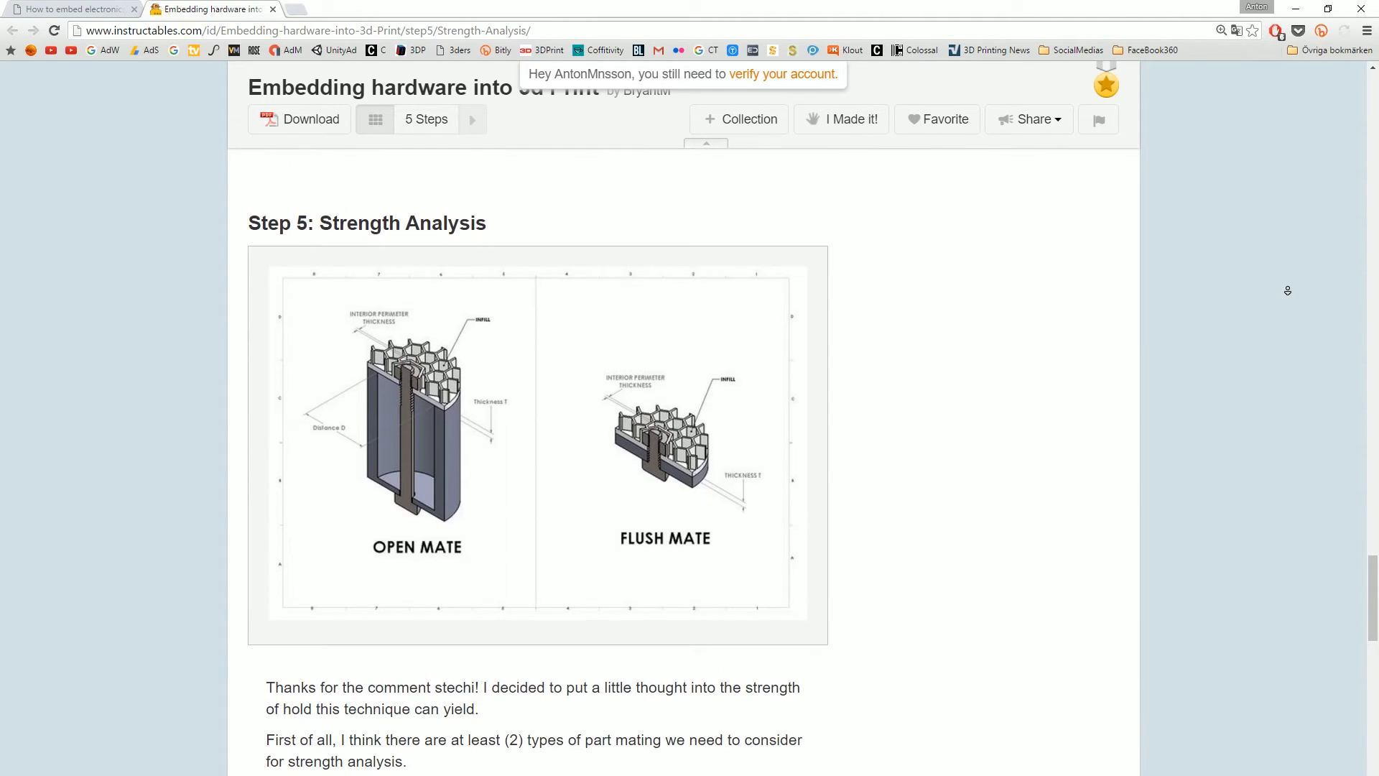
scroll(down, 3)
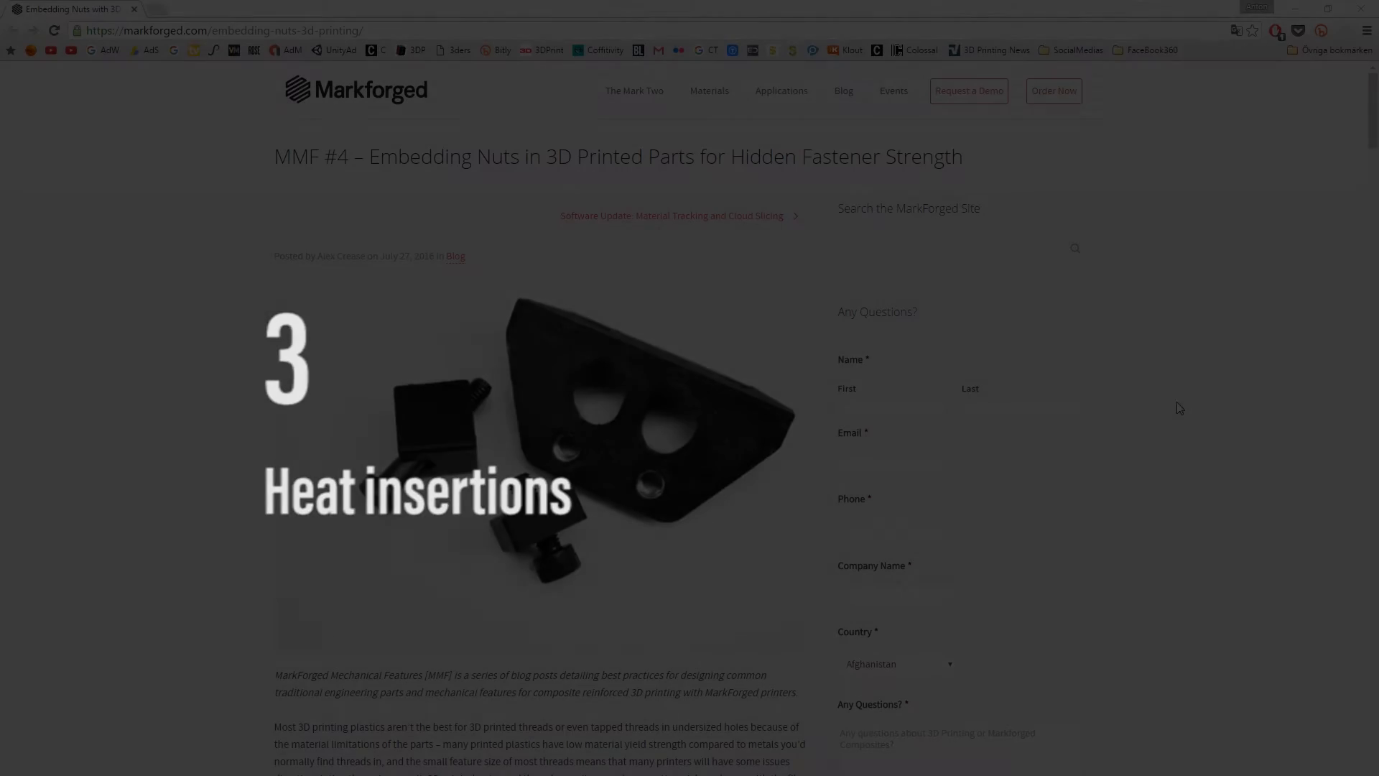
Scroll the Markforged MMF #4 nut-embedding post down to the heat-set insert photo.
scroll(down, 3)
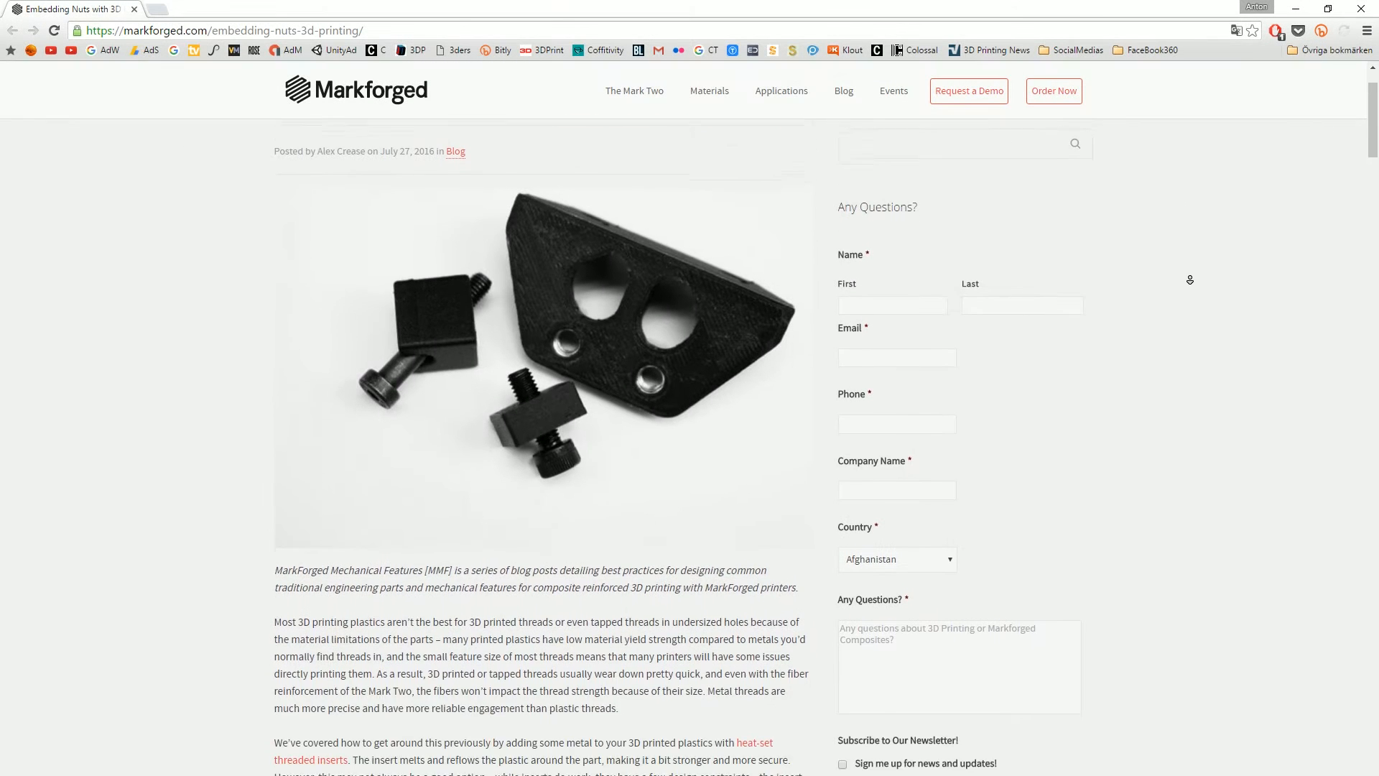
scroll(down, 3)
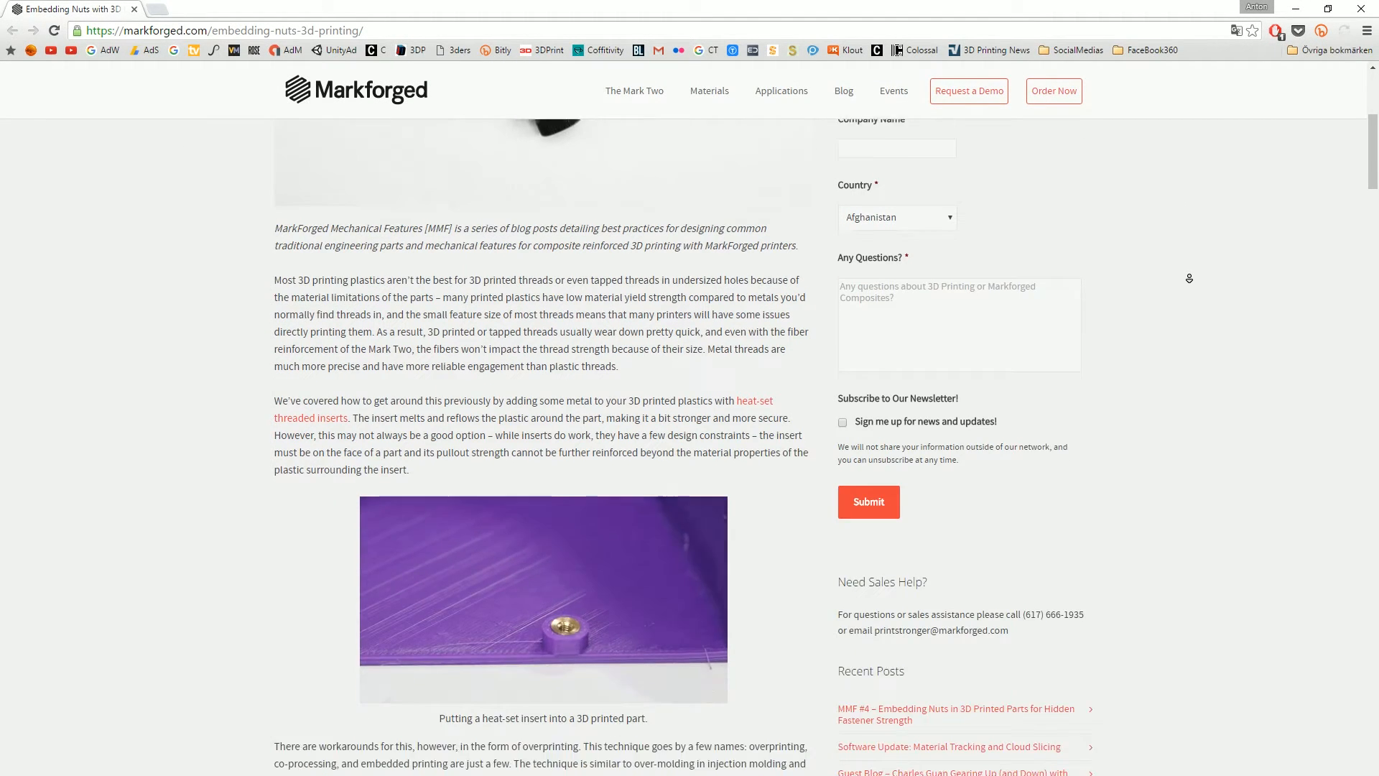
scroll(down, 3)
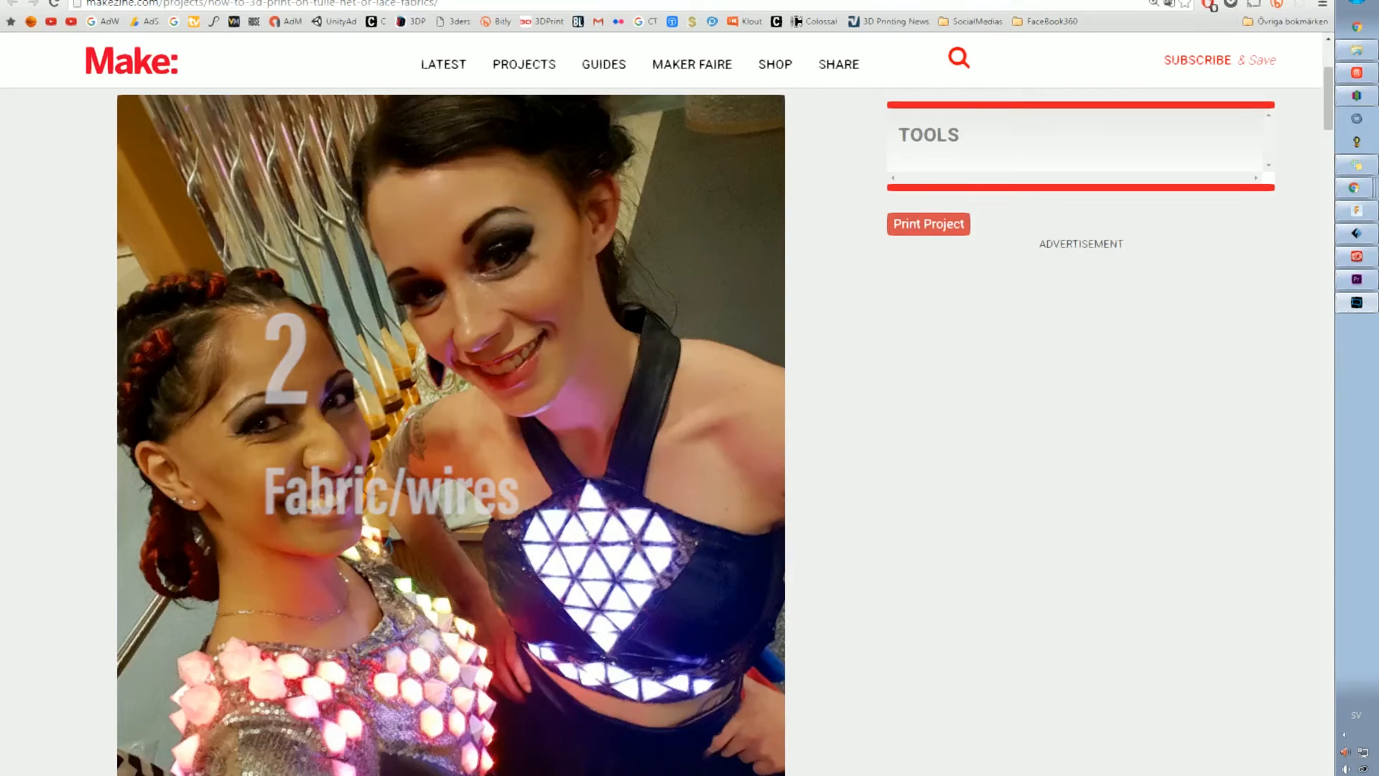
Scroll the Make: tulle-printing guide through the materials list and steps down to Step 7.
scroll(down, 3)
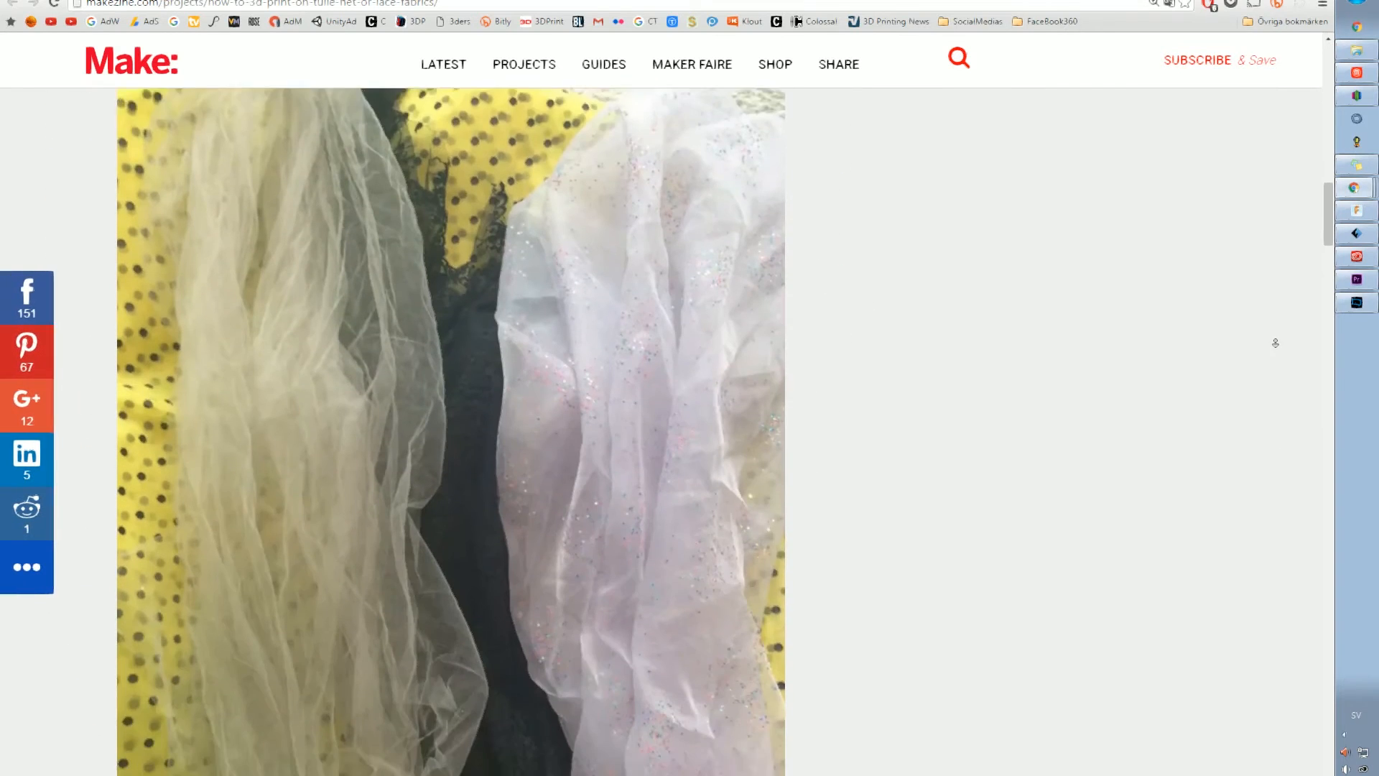
scroll(down, 3)
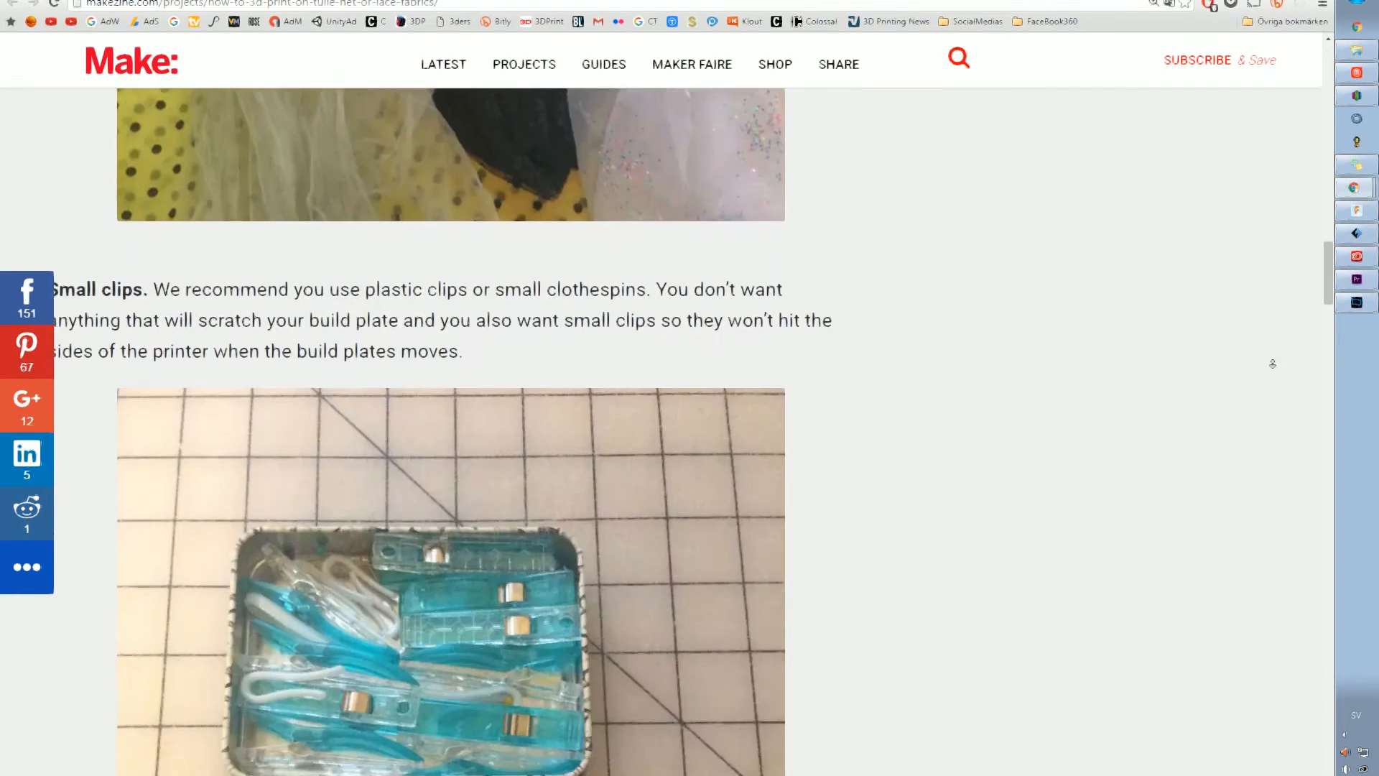
scroll(down, 3)
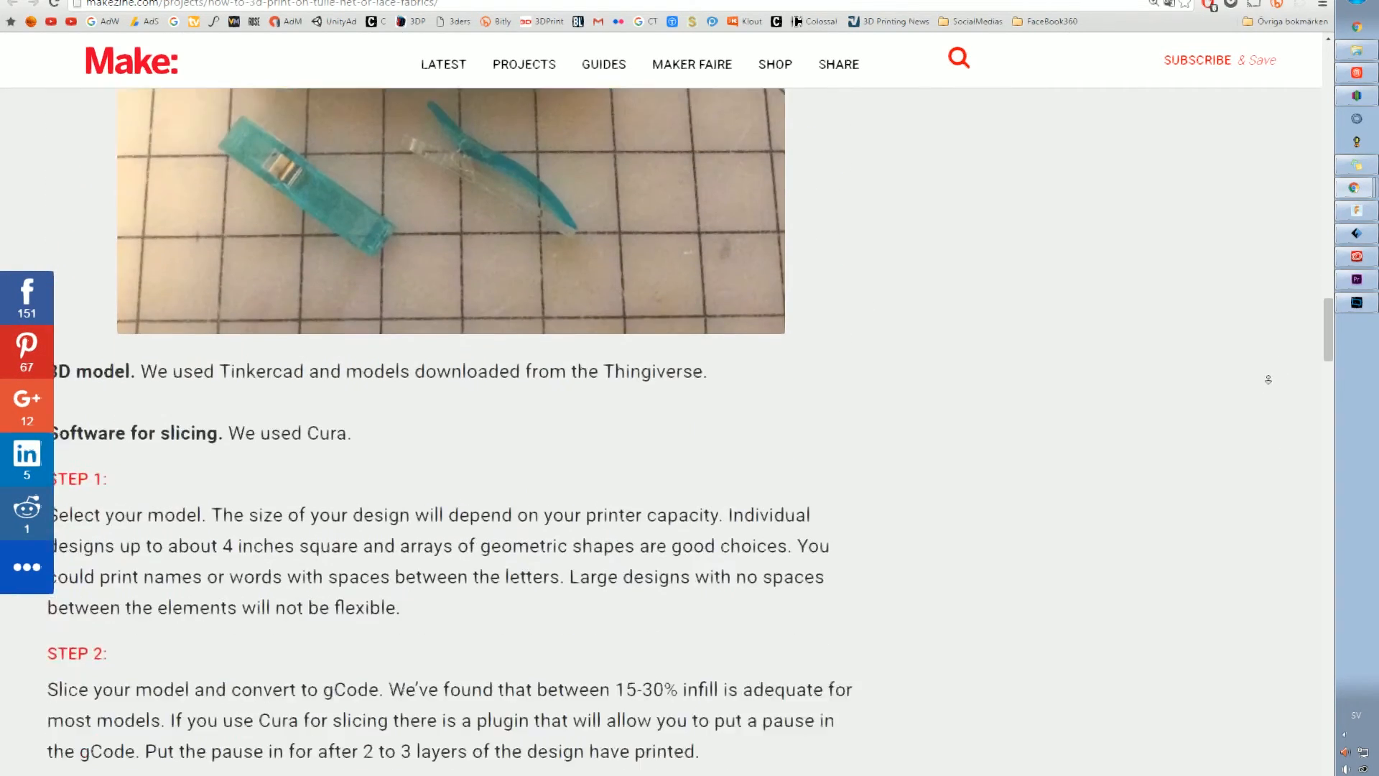
scroll(down, 3)
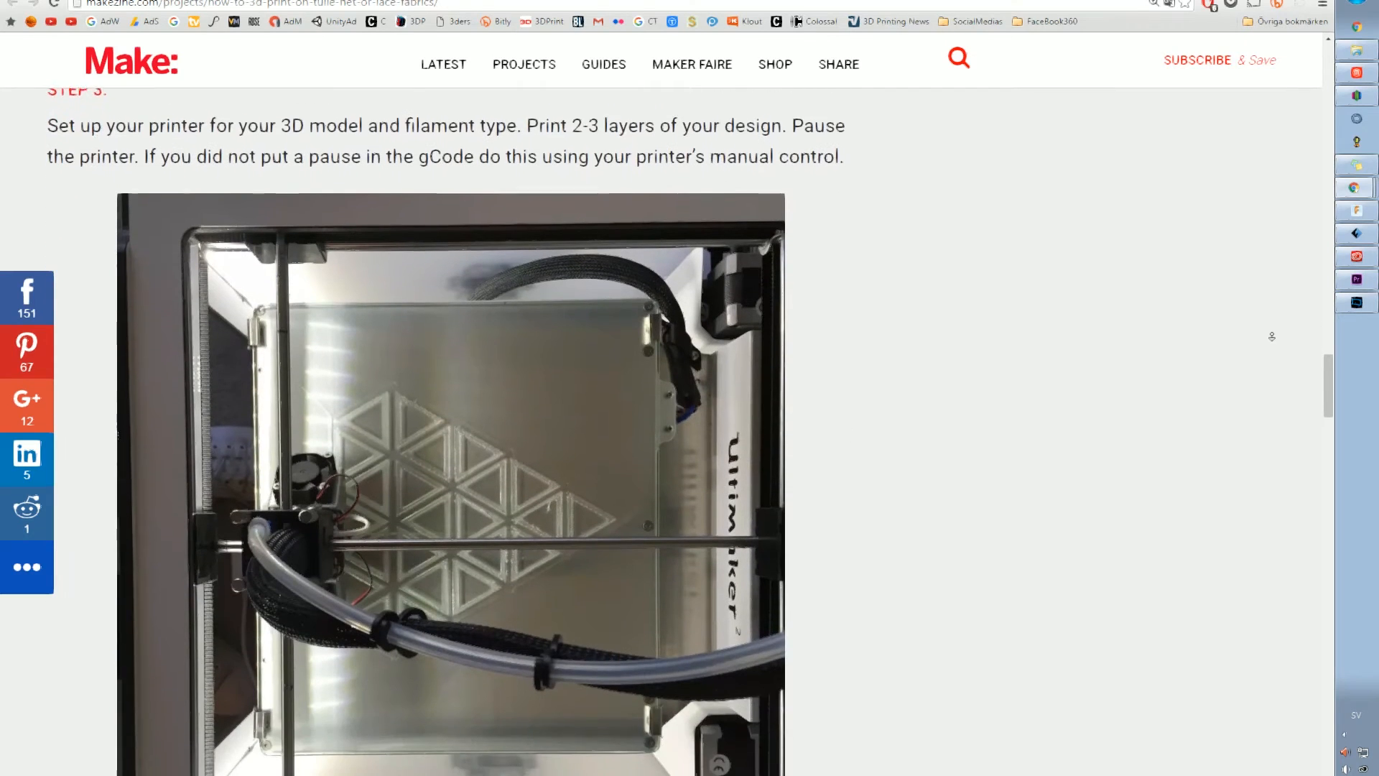
scroll(down, 3)
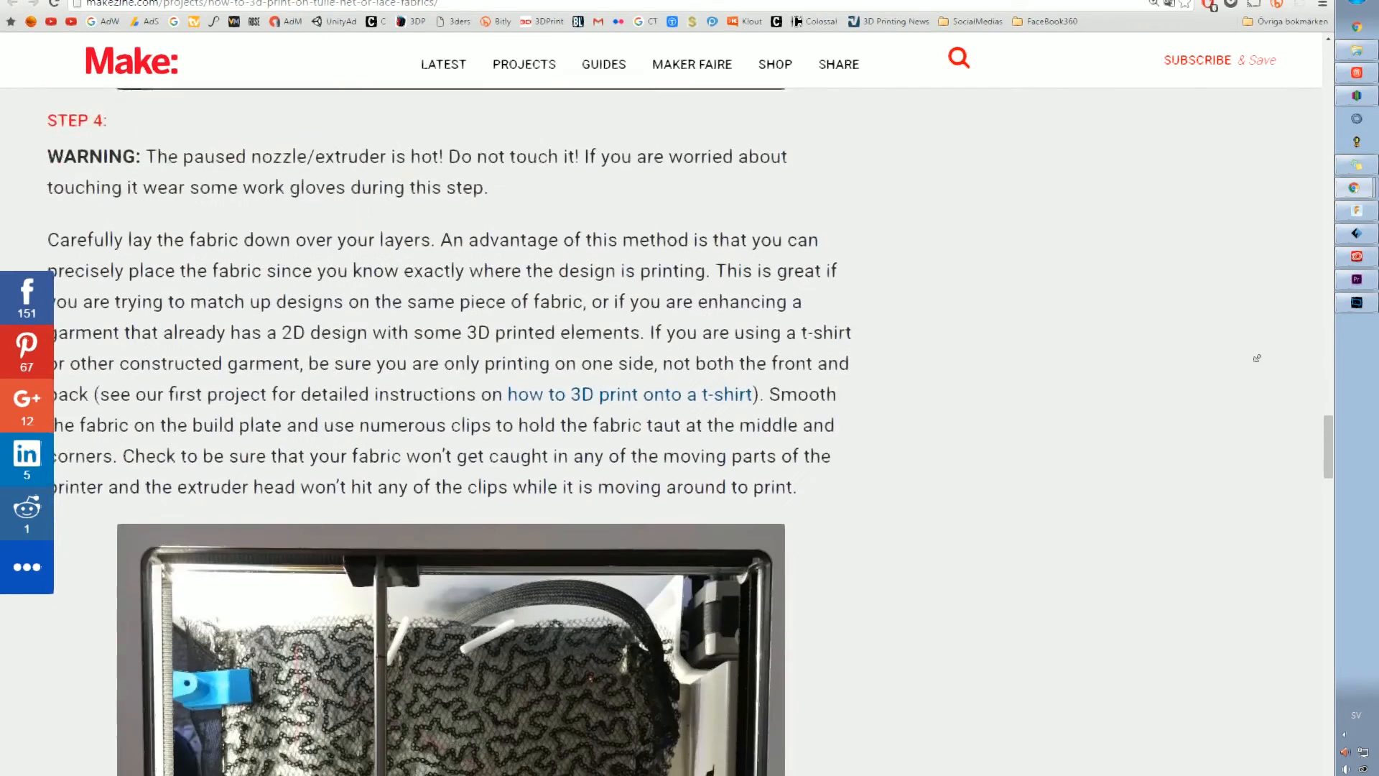
scroll(down, 3)
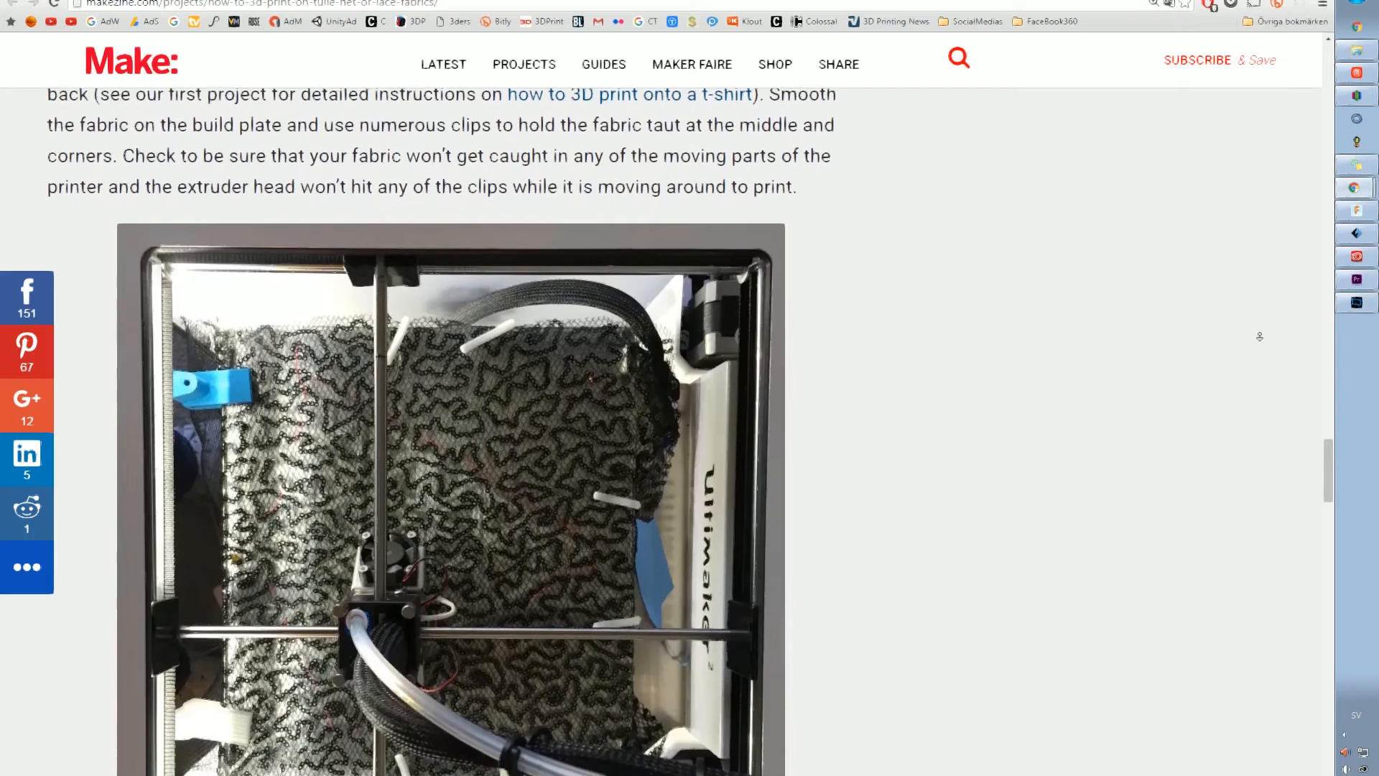
scroll(down, 3)
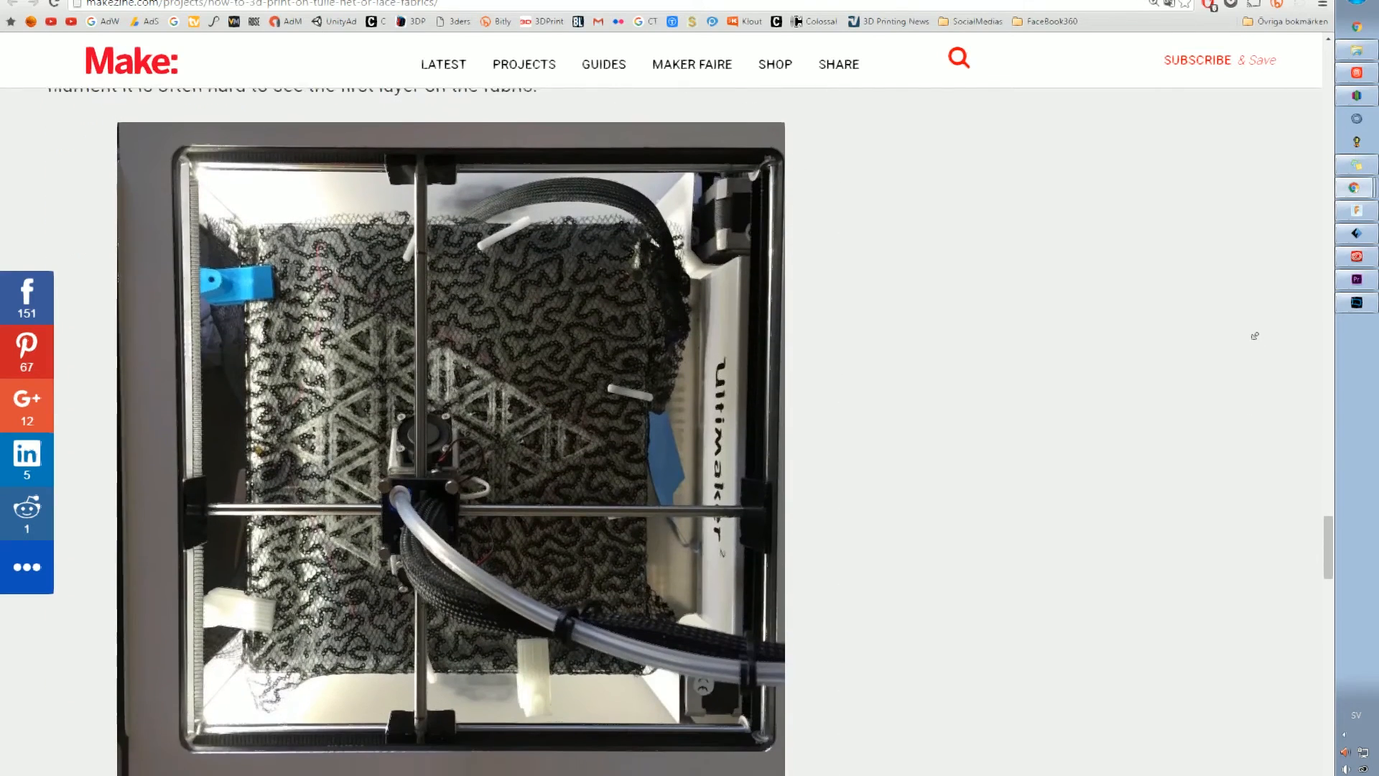
scroll(down, 3)
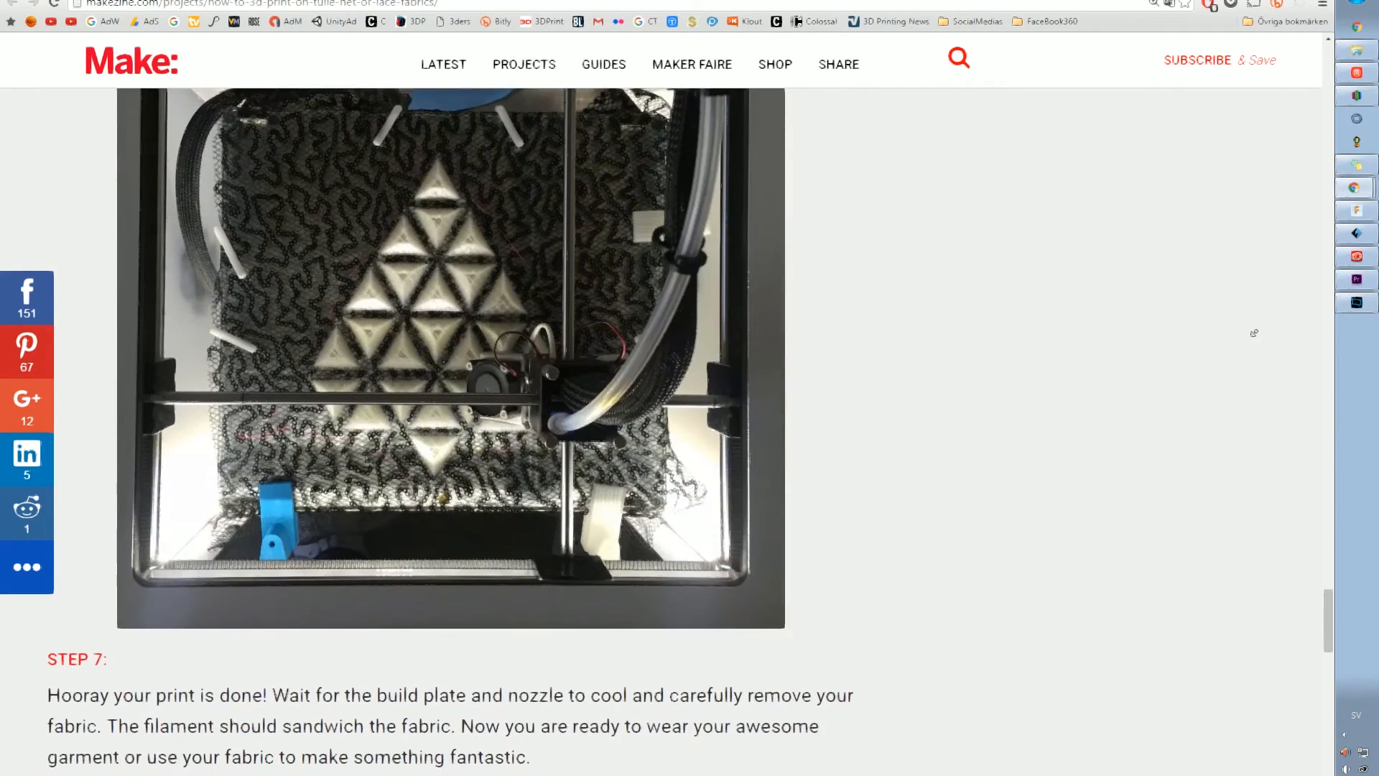
scroll(down, 3)
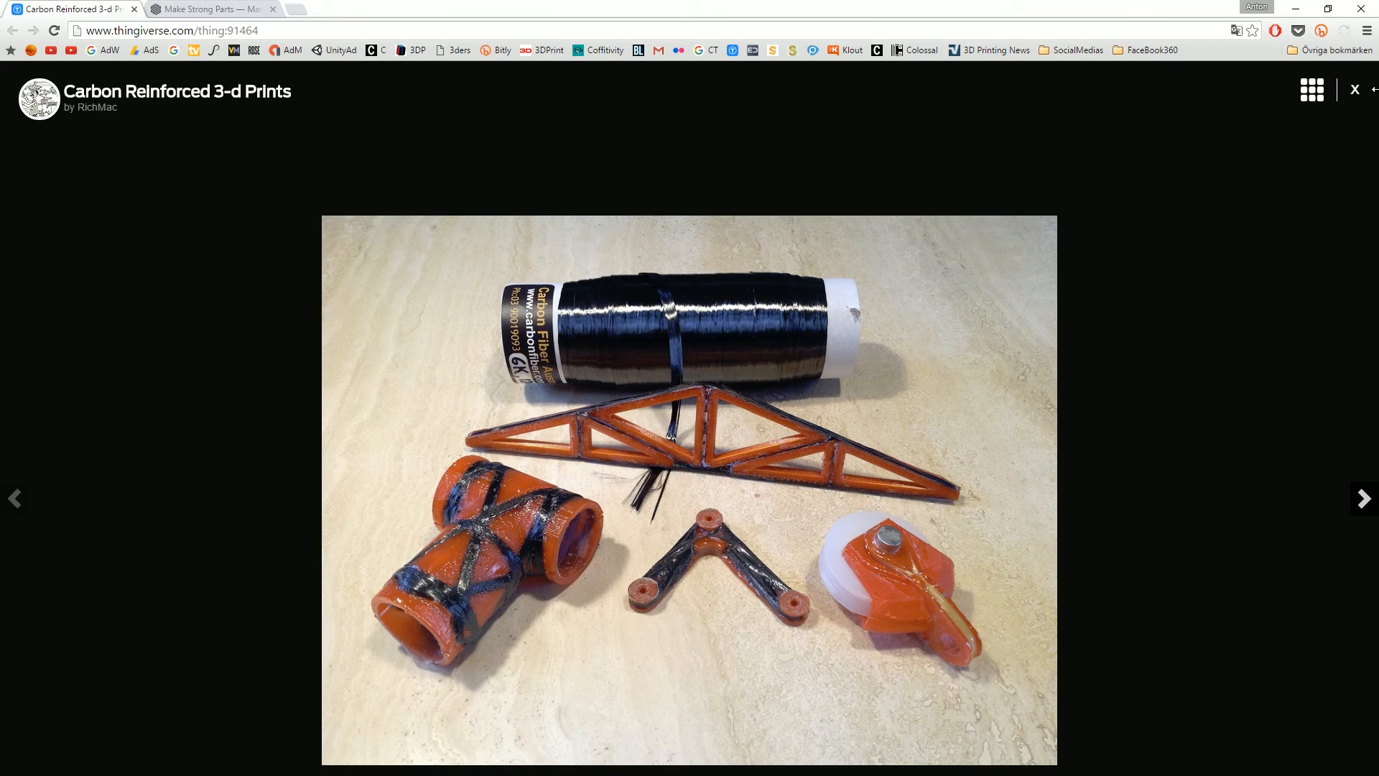
Leave the photo lightbox and start the Carbon Reinforced 3-d Printing video in the main viewer.
click(1354, 90)
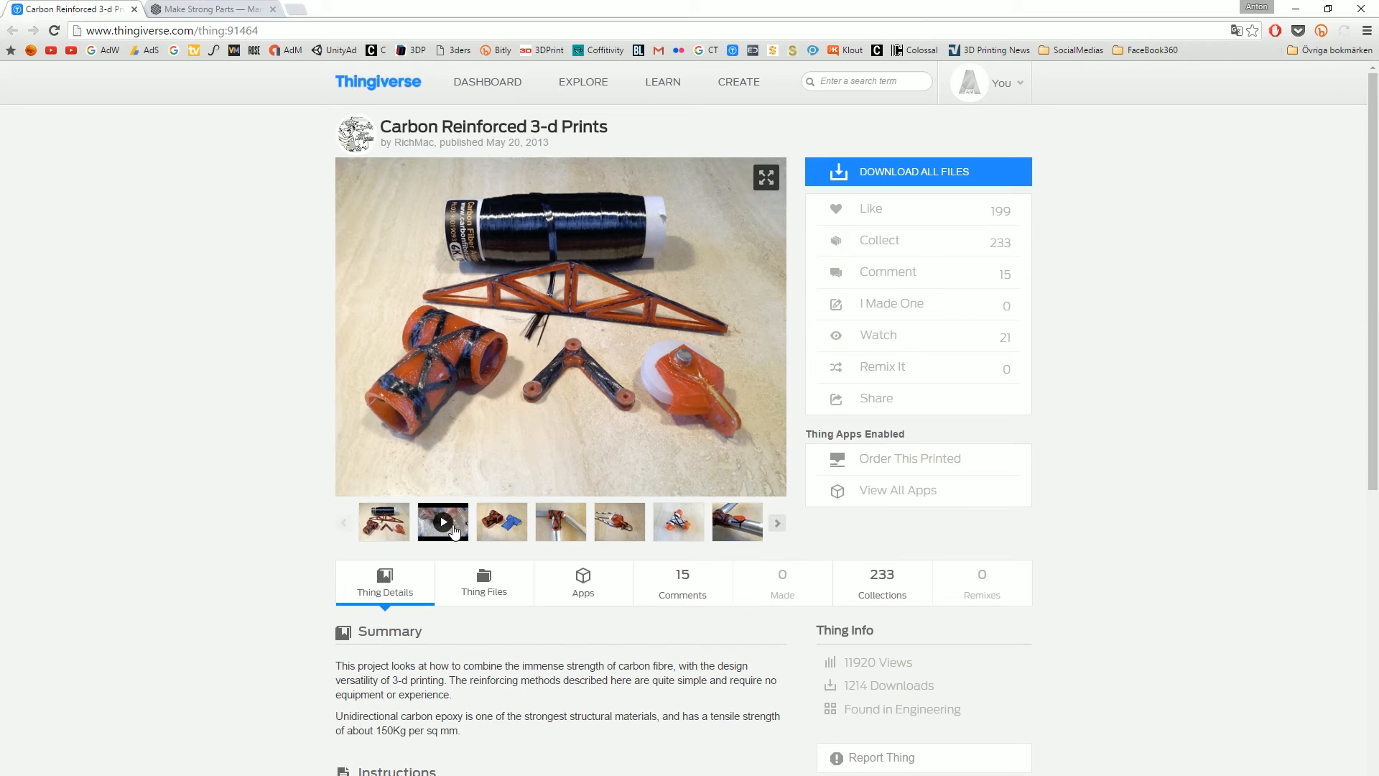
click(443, 521)
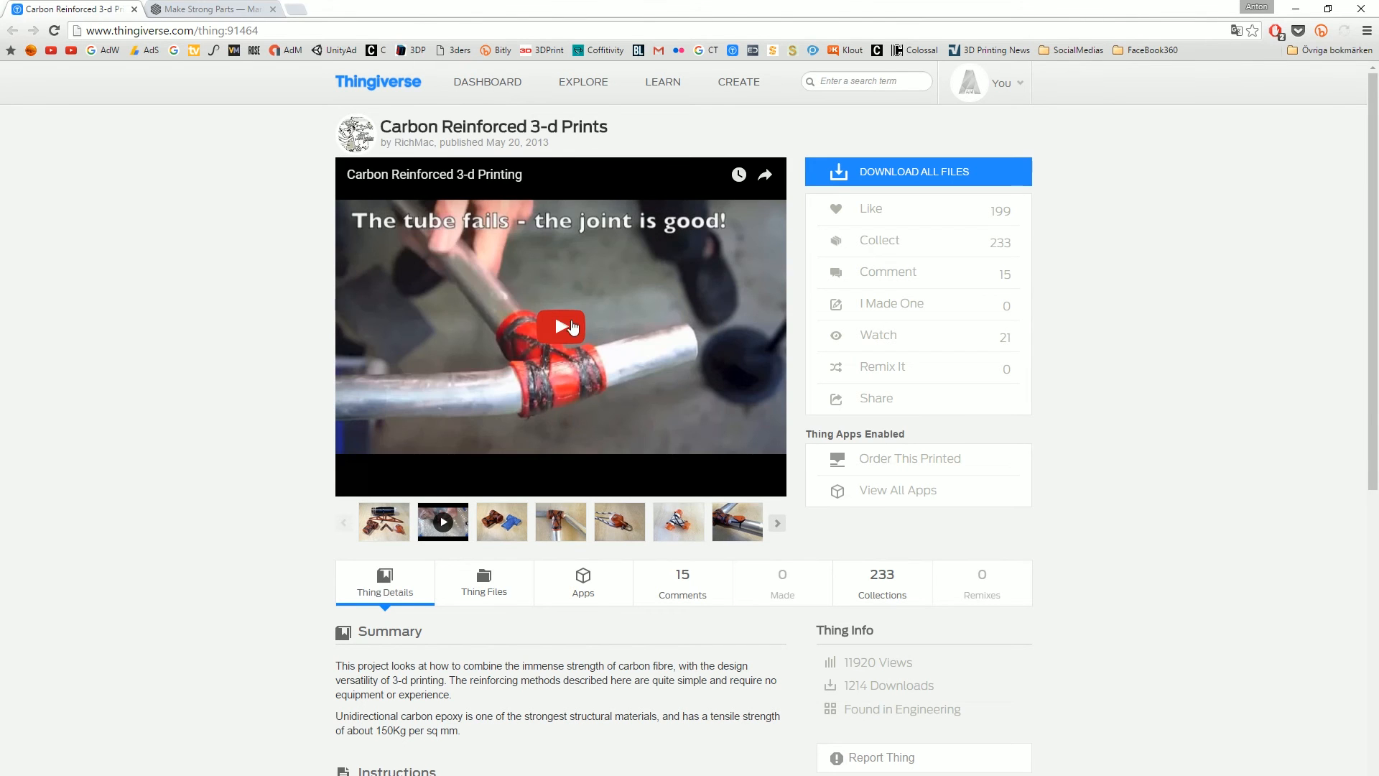
click(561, 326)
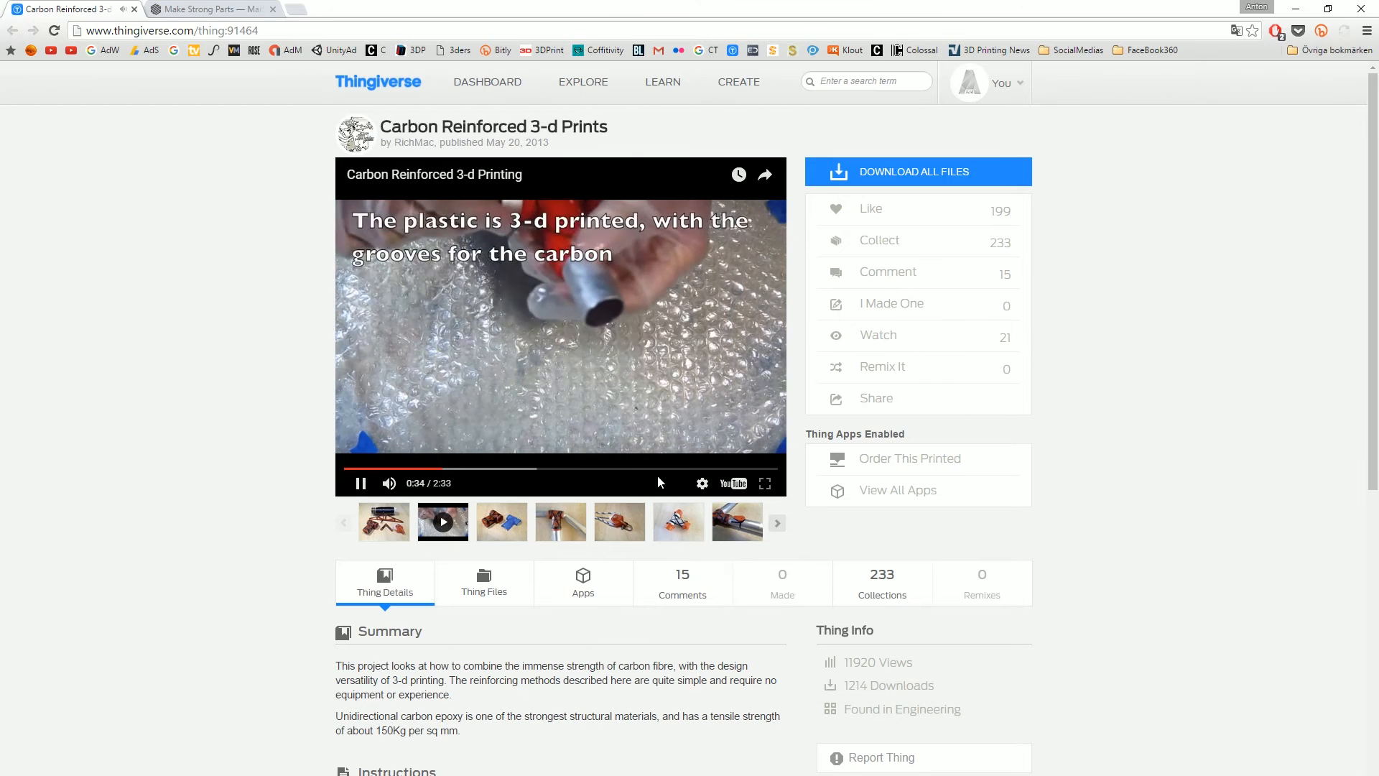
Skip ahead in the video to the carbon fibre winding, resume, then pause it.
click(569, 469)
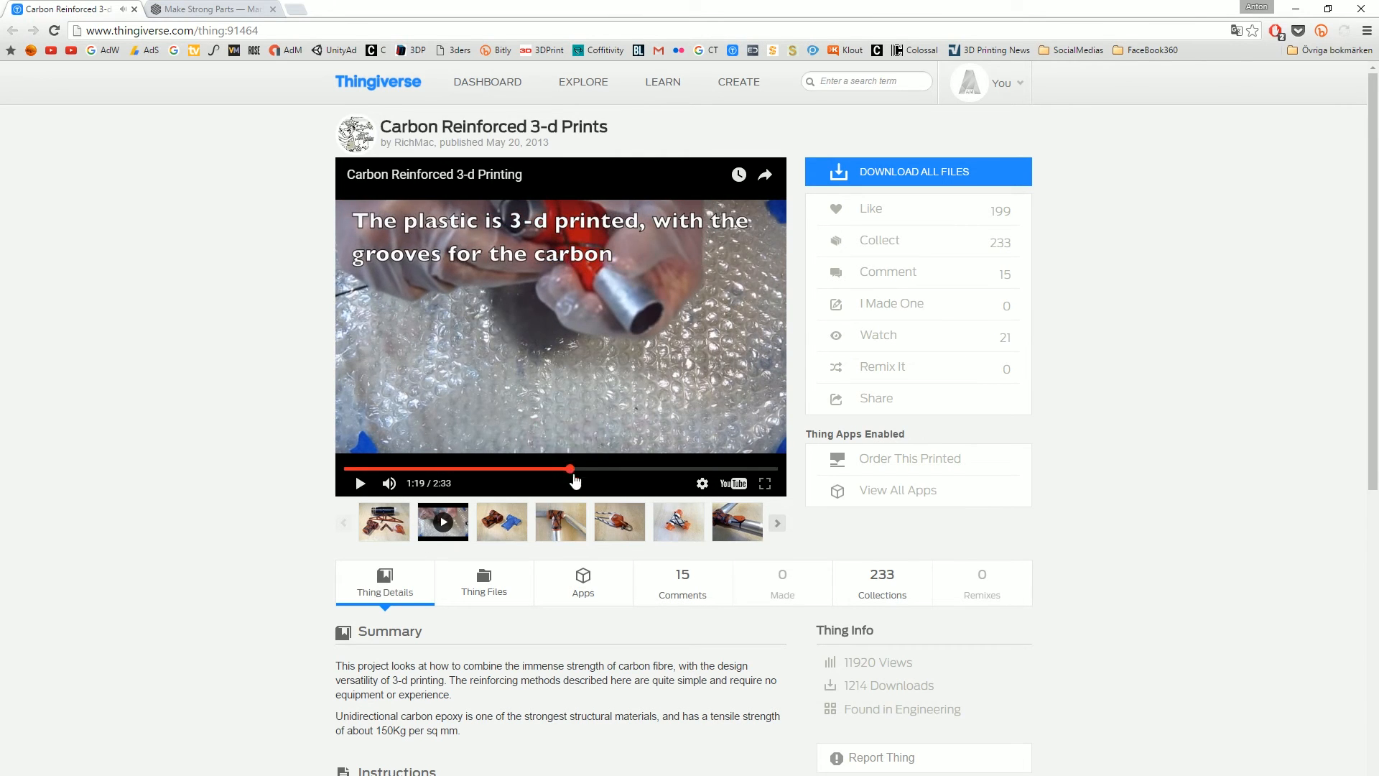
click(359, 483)
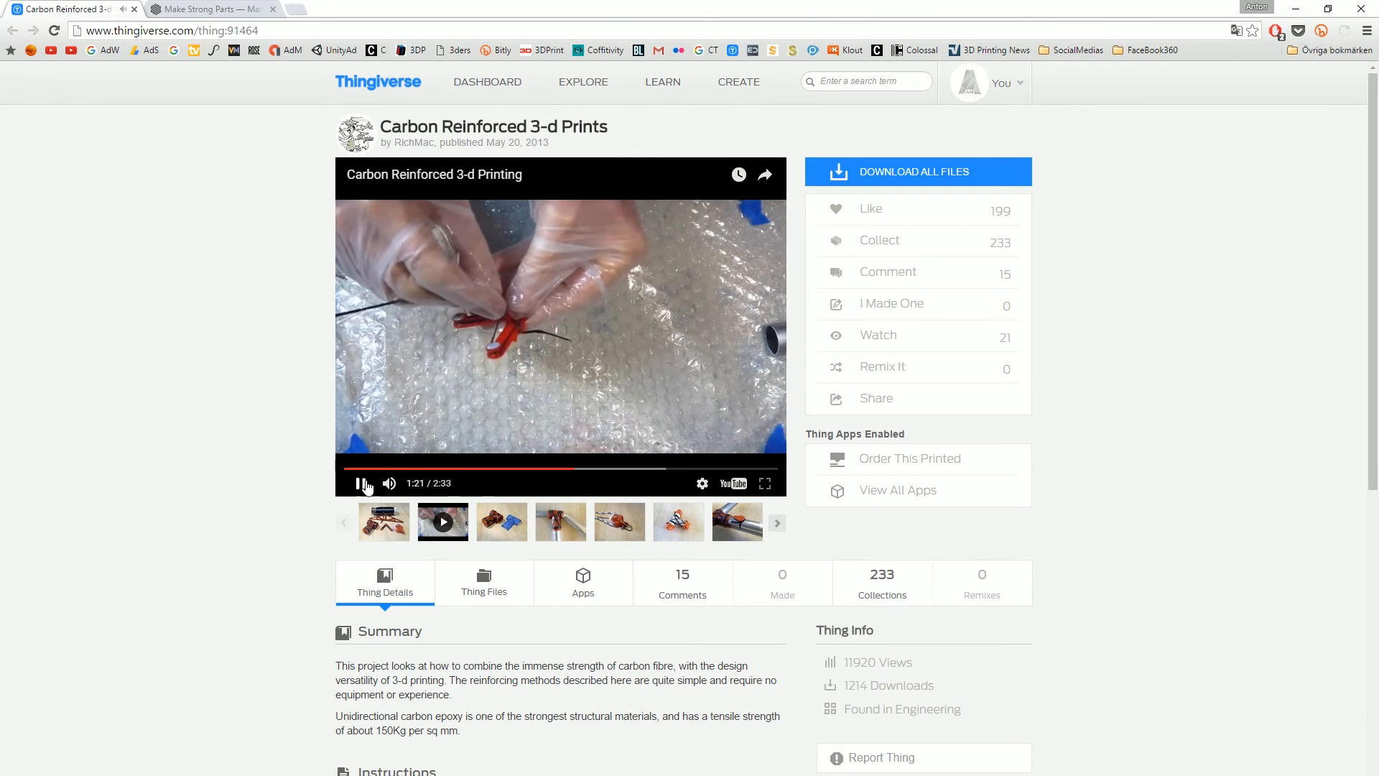
click(207, 9)
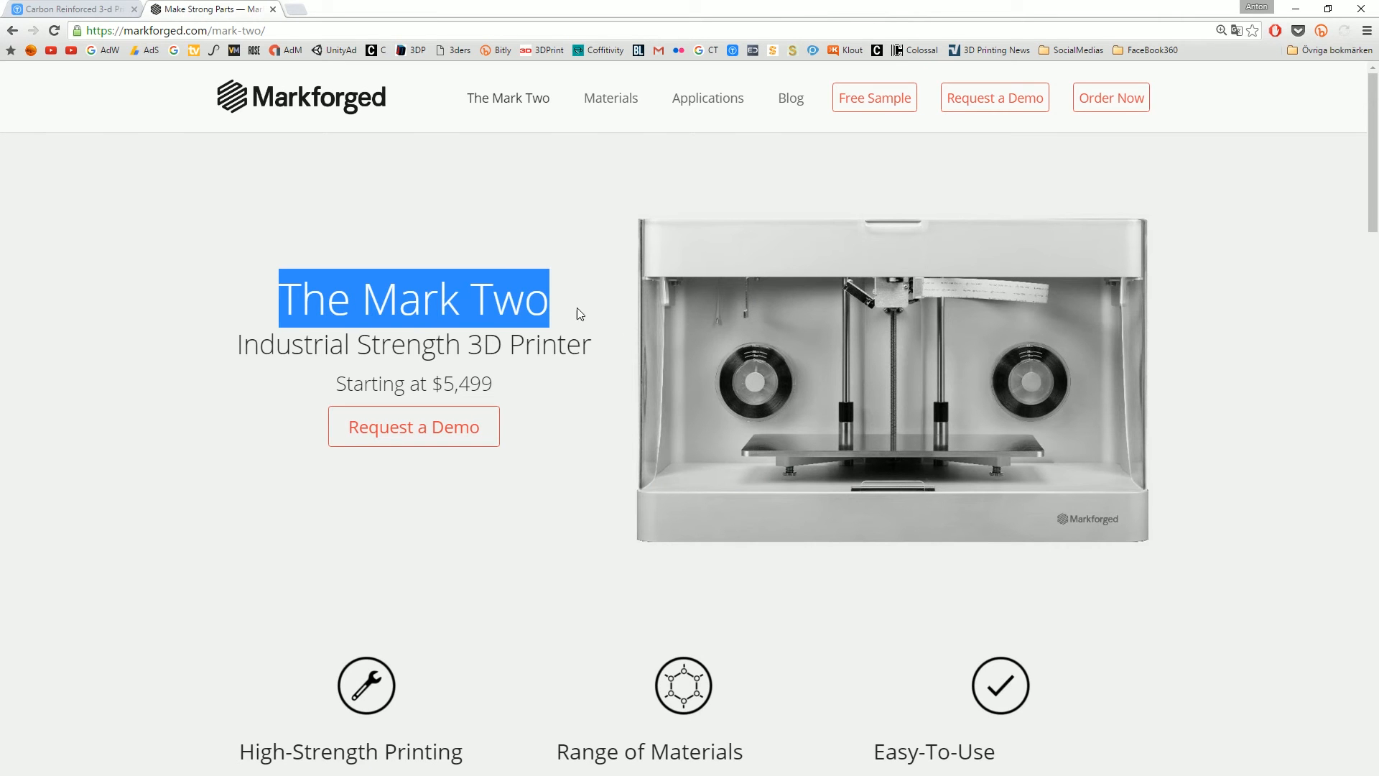
Scroll the Mark Two page through How It Works to the Powerful Software section on Eiger part settings.
scroll(down, 3)
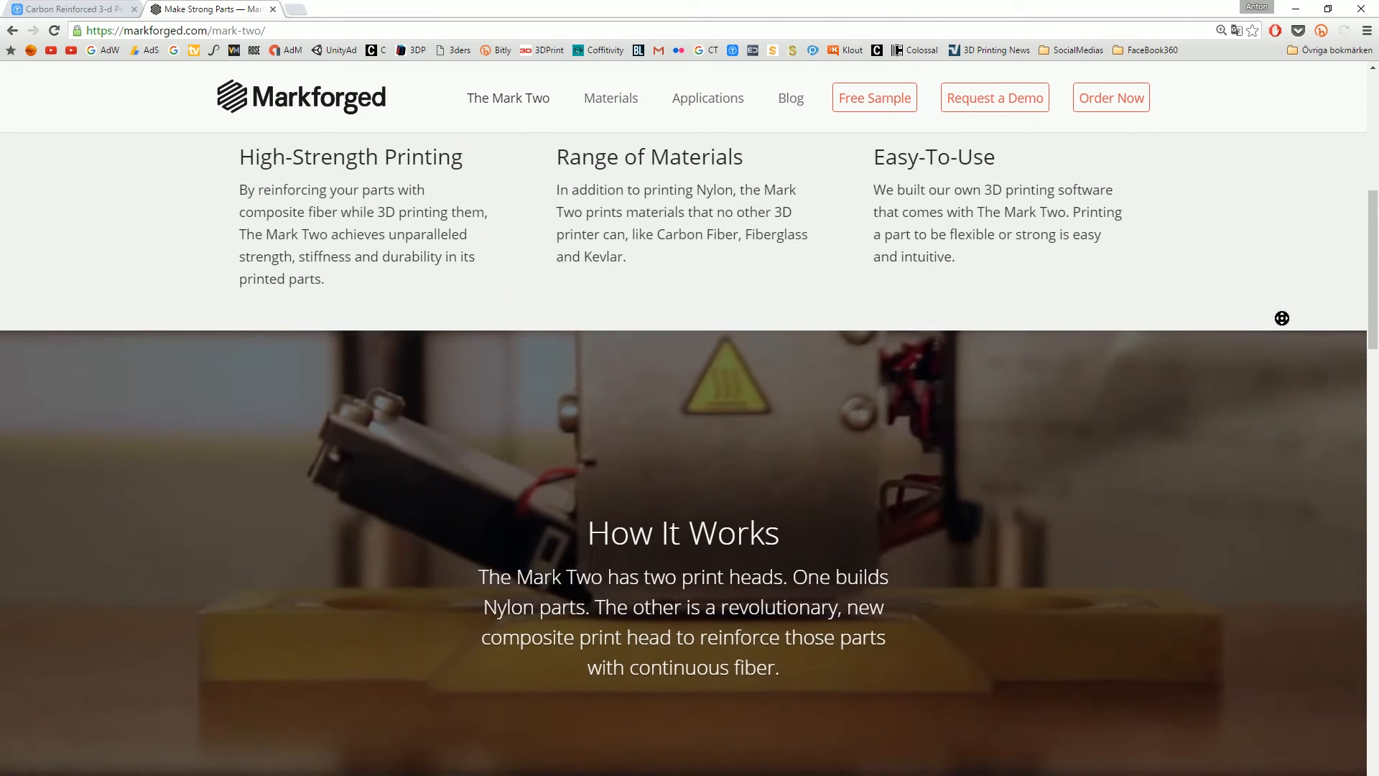
scroll(down, 3)
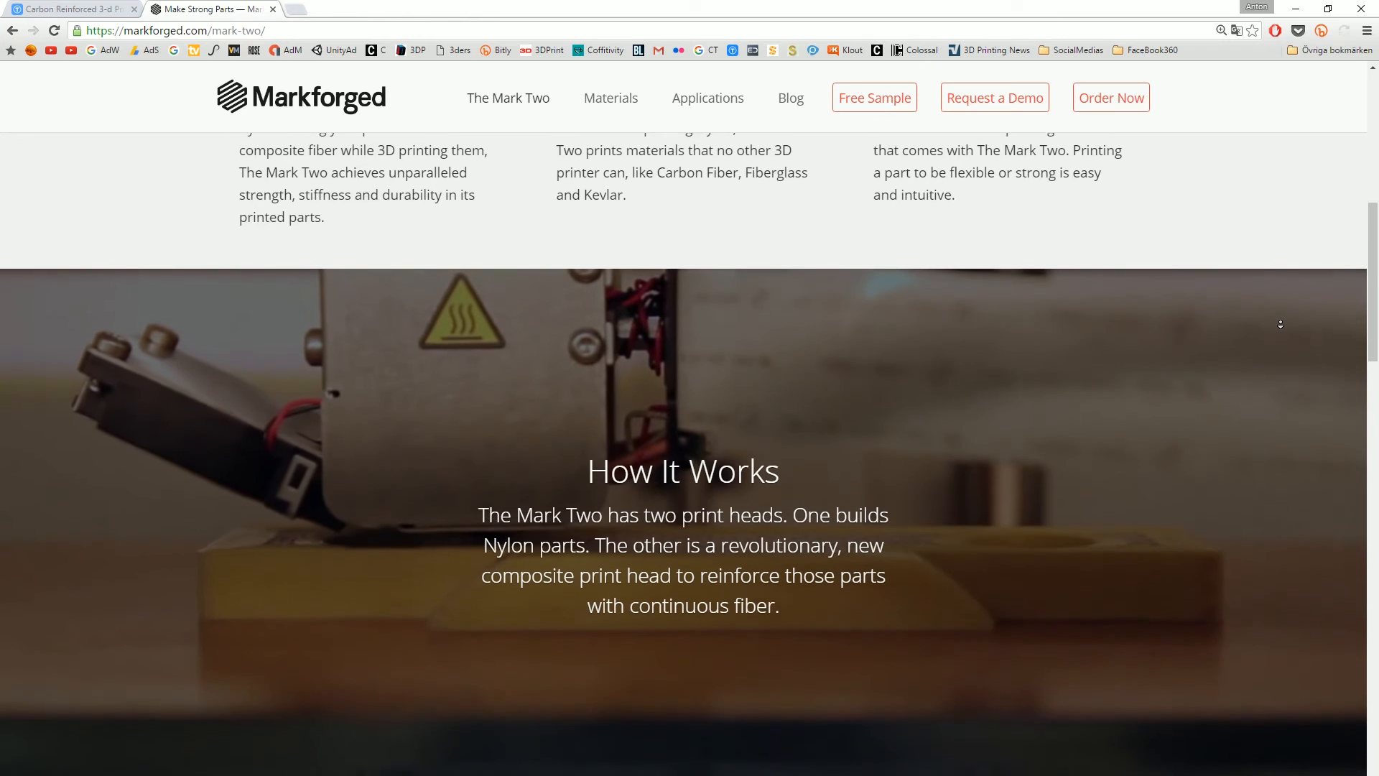
scroll(down, 3)
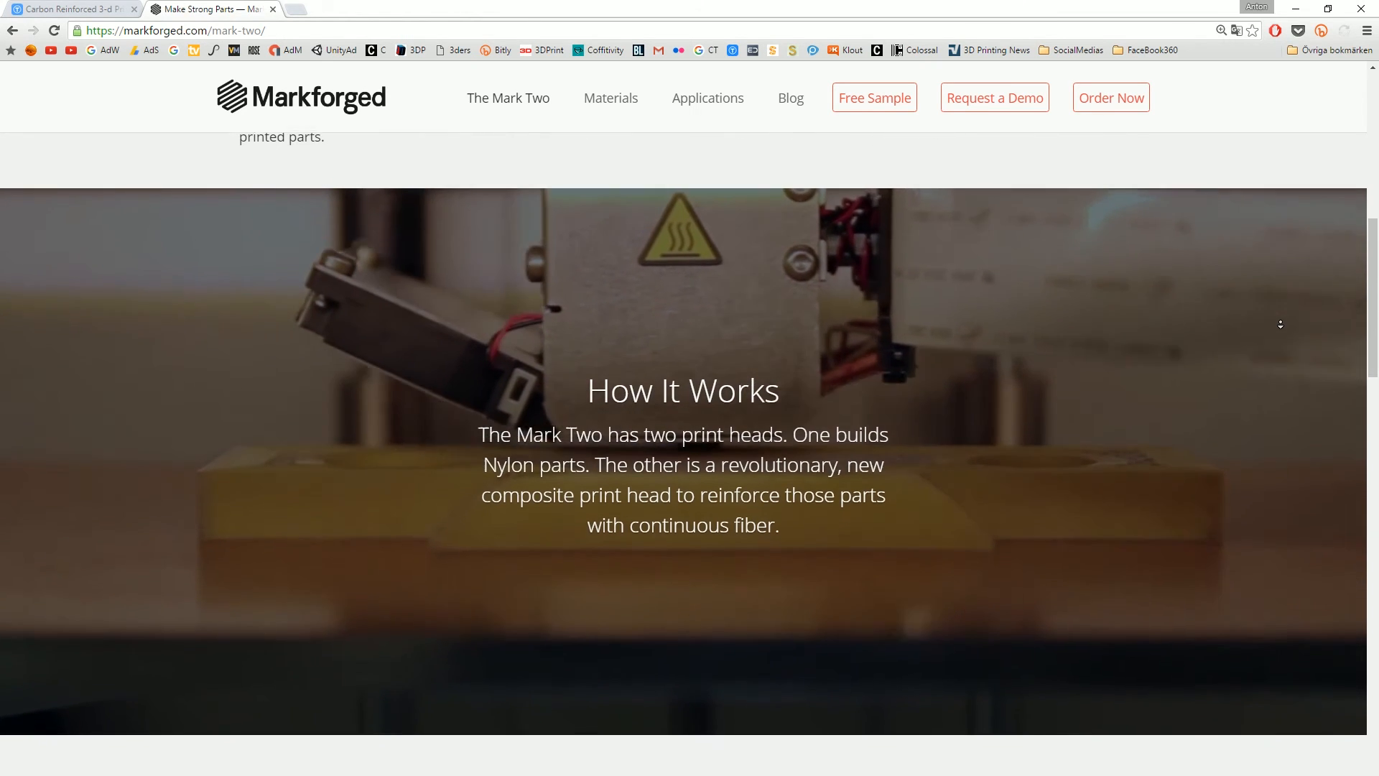
scroll(down, 3)
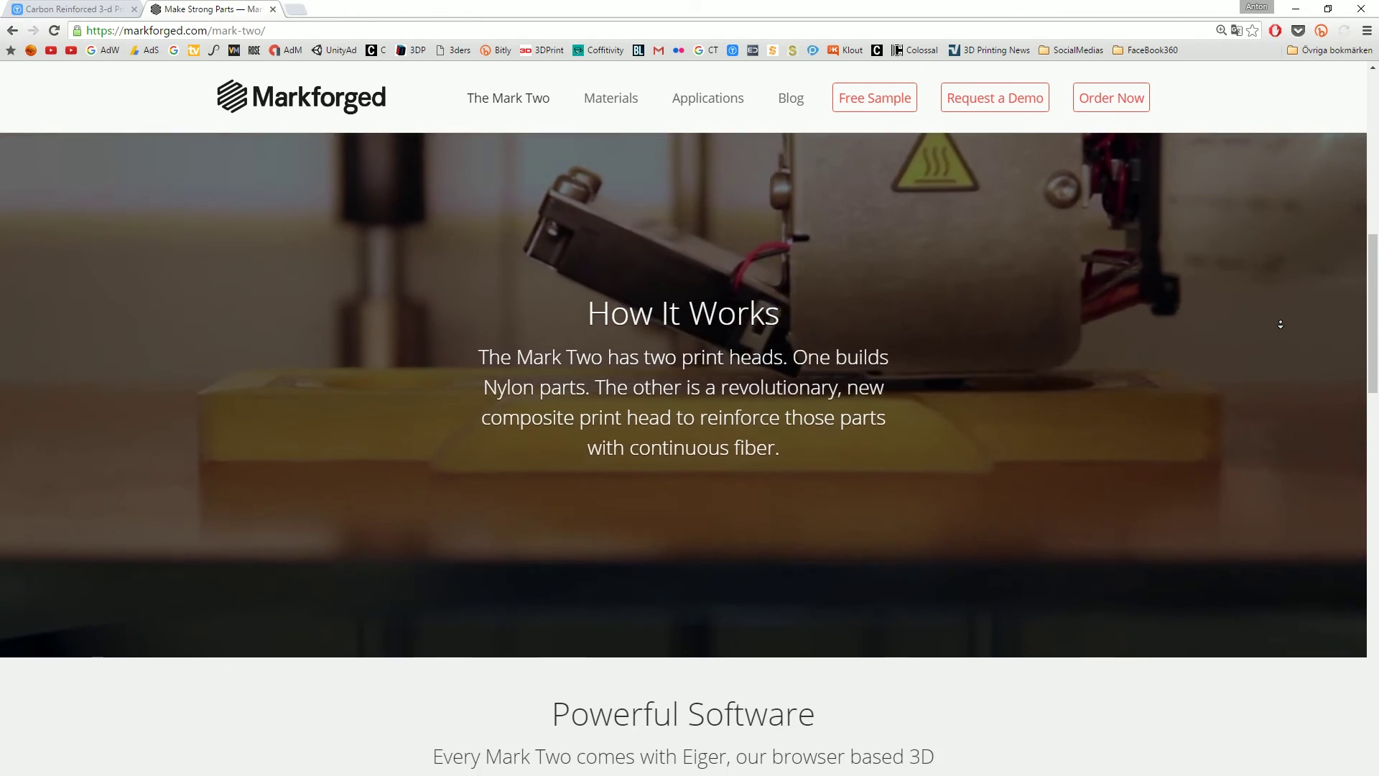
scroll(down, 3)
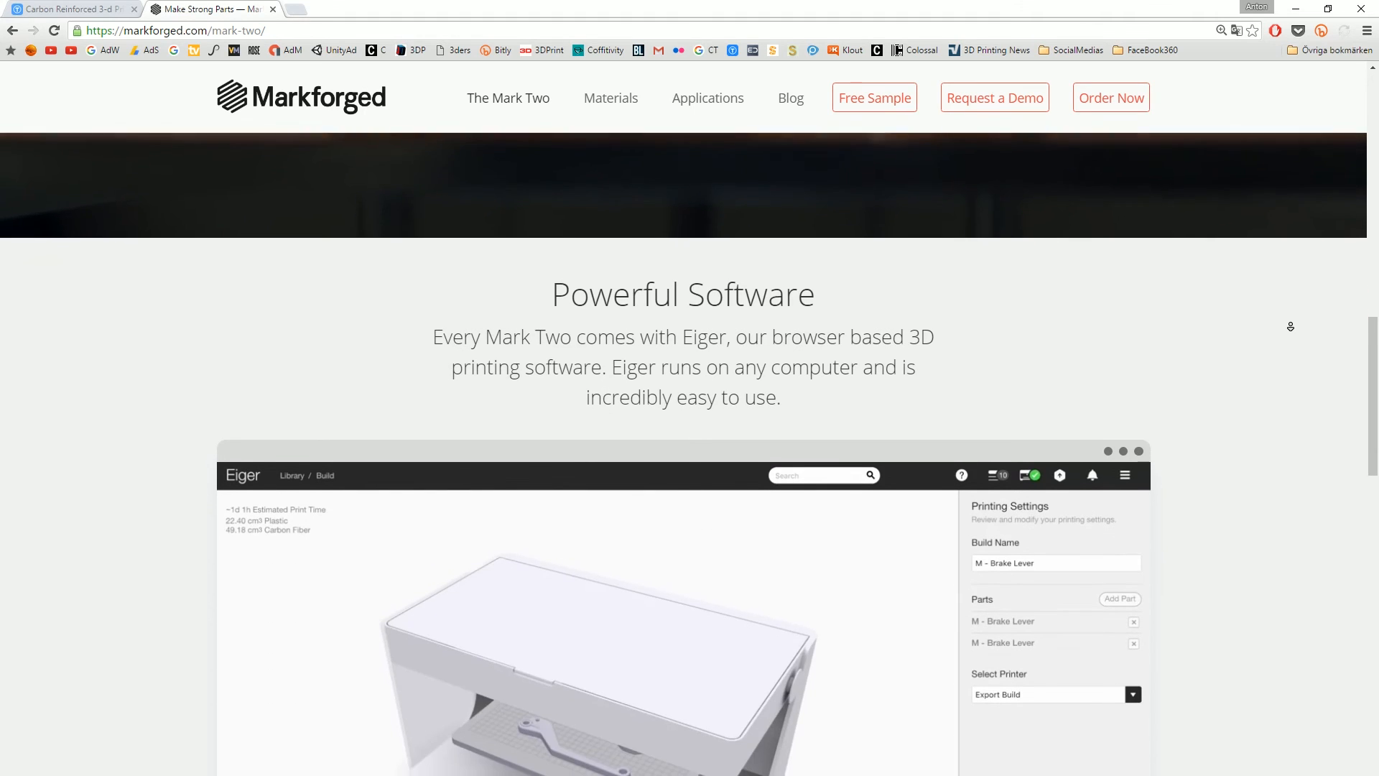
scroll(up, 3)
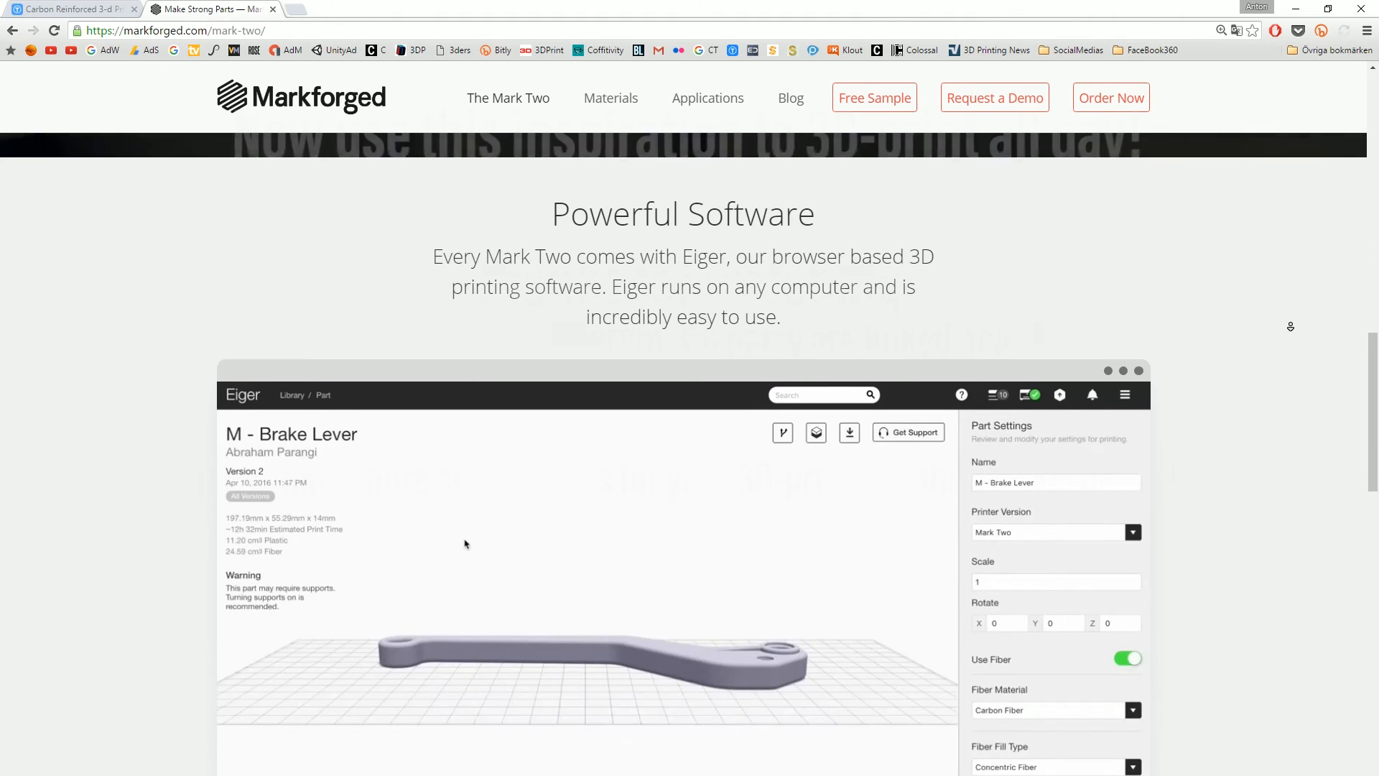